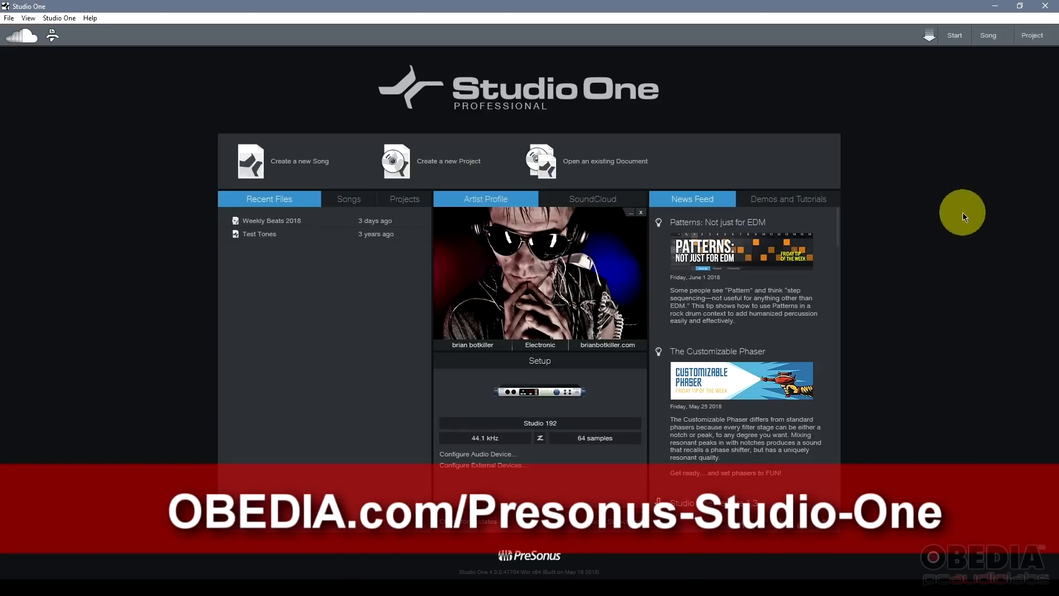
pyautogui.moveTo(950, 280)
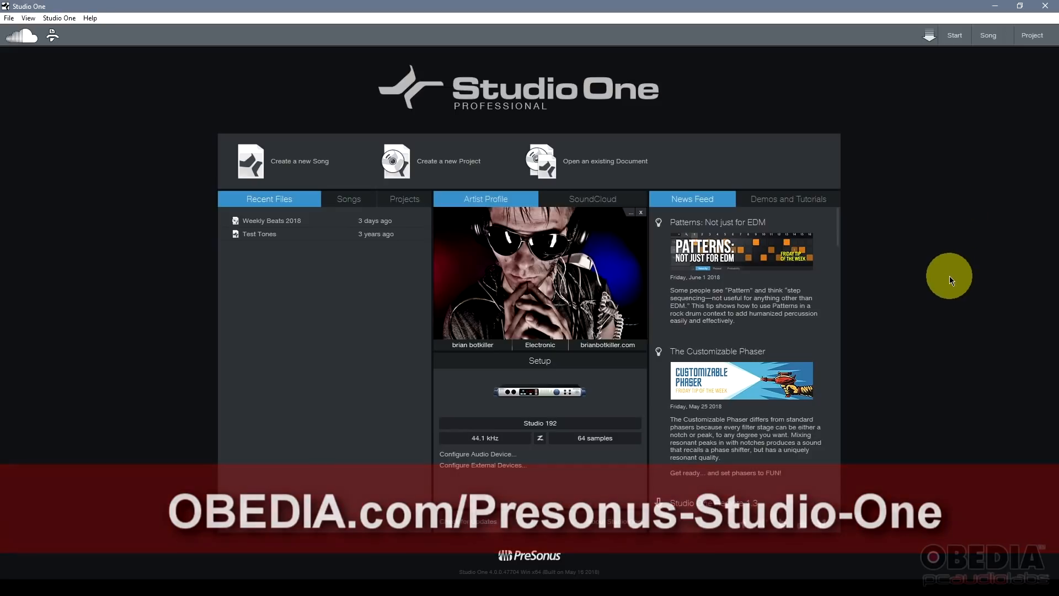
pyautogui.moveTo(955, 283)
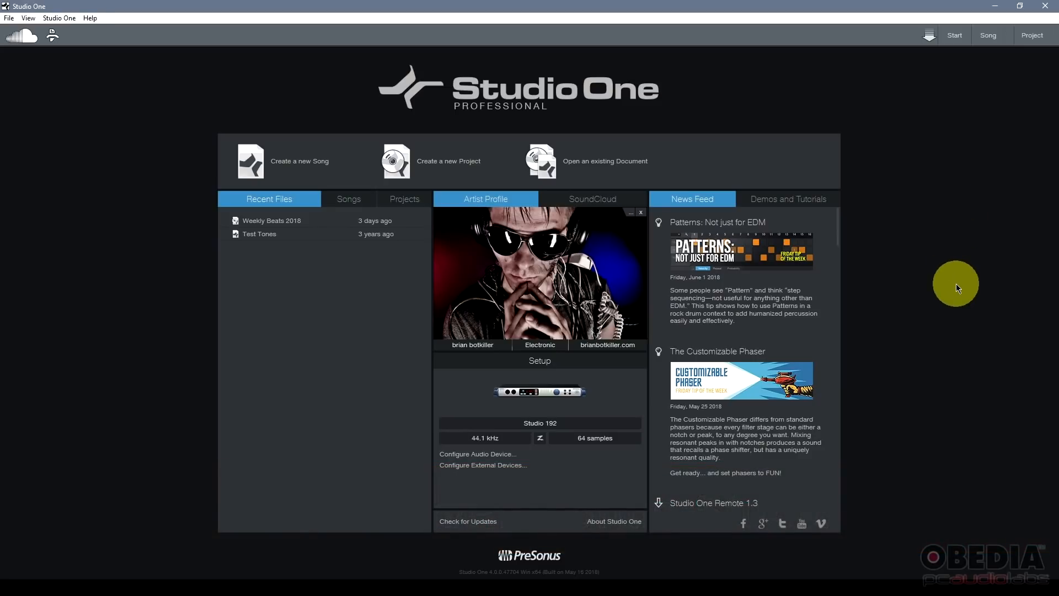
pyautogui.moveTo(932, 310)
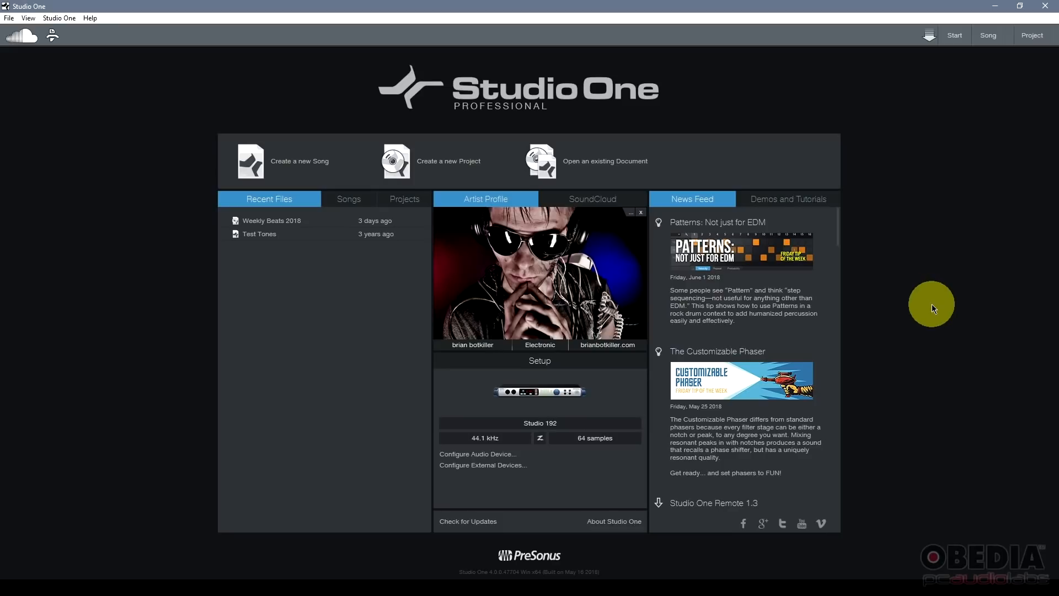
pyautogui.moveTo(931, 221)
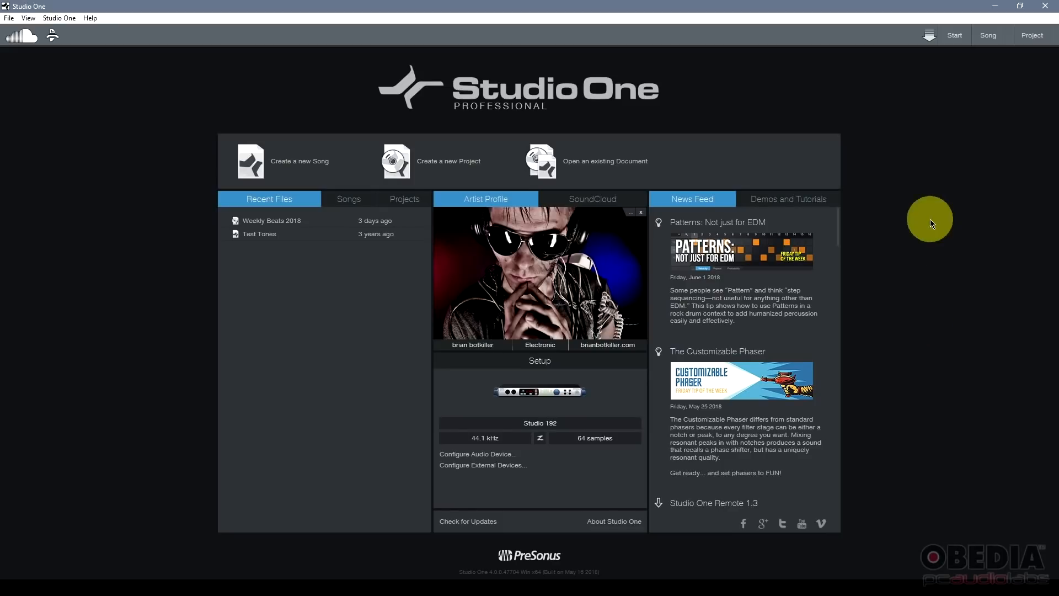
pyautogui.moveTo(924, 177)
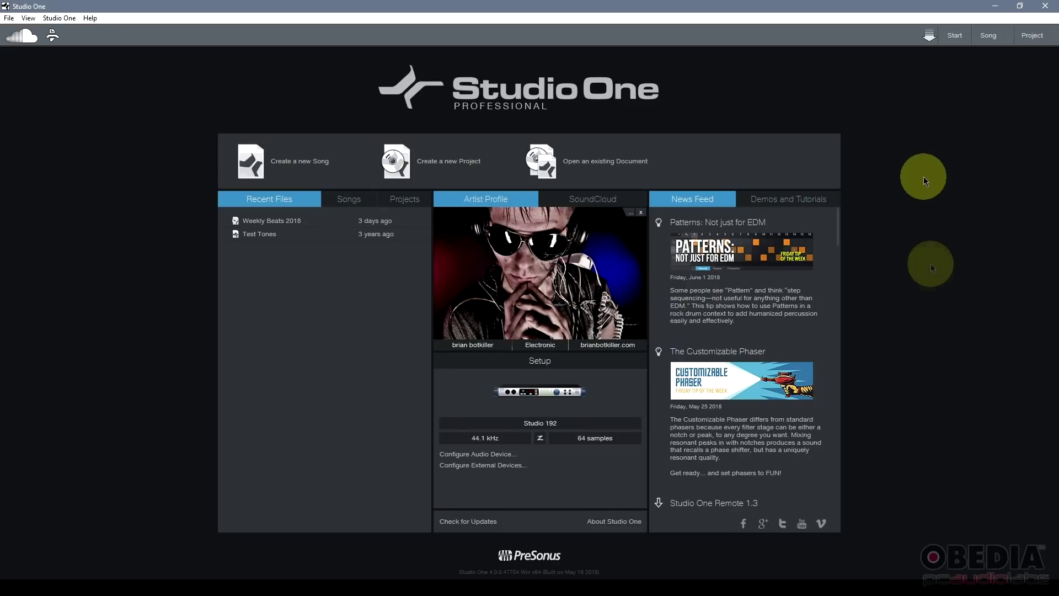
pyautogui.moveTo(842, 111)
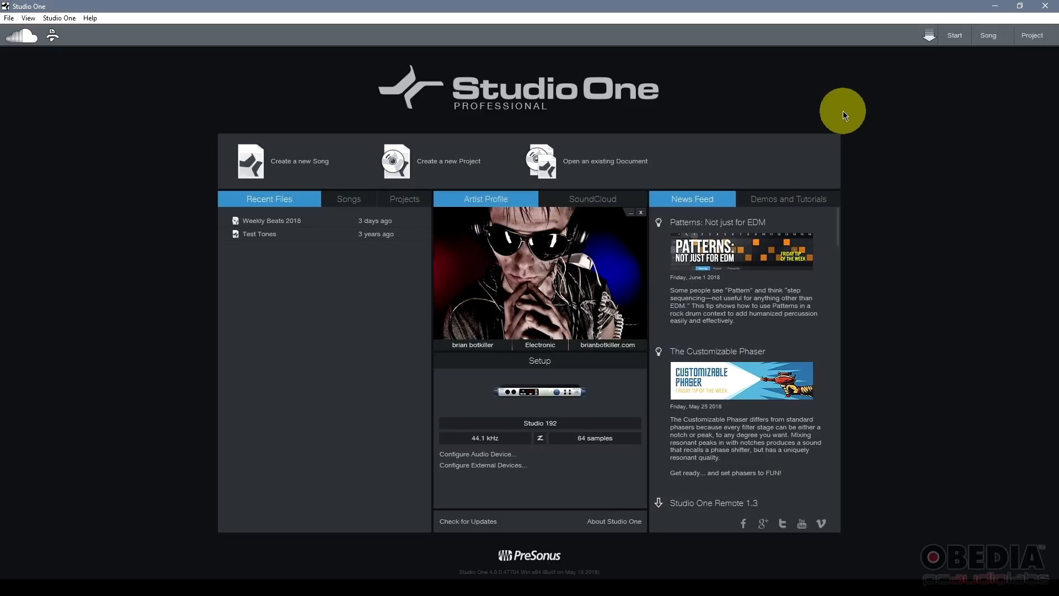
pyautogui.moveTo(814, 108)
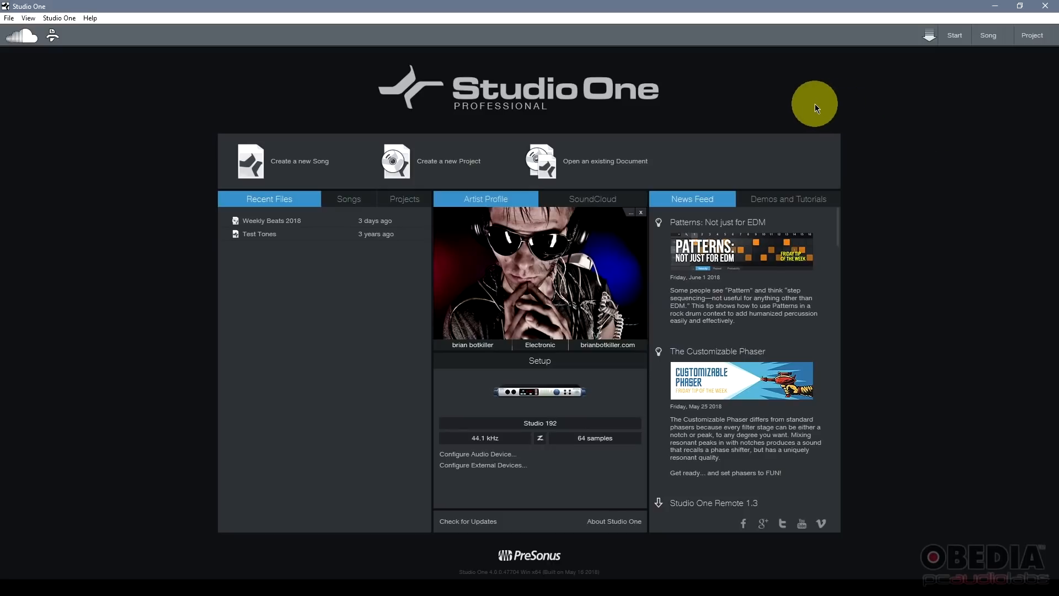
pyautogui.moveTo(831, 120)
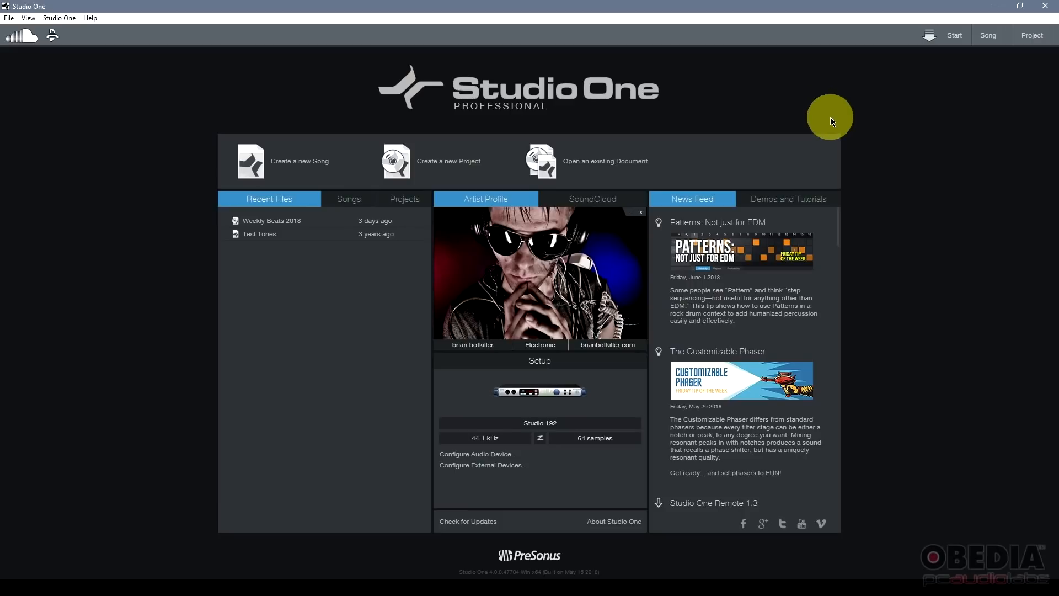
pyautogui.moveTo(358, 336)
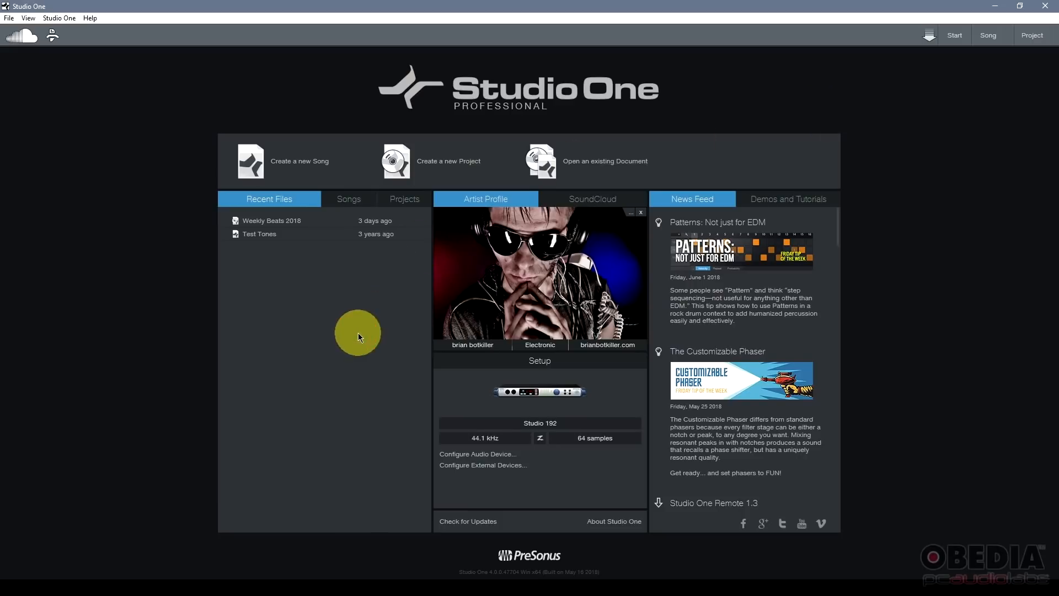
pyautogui.moveTo(321, 189)
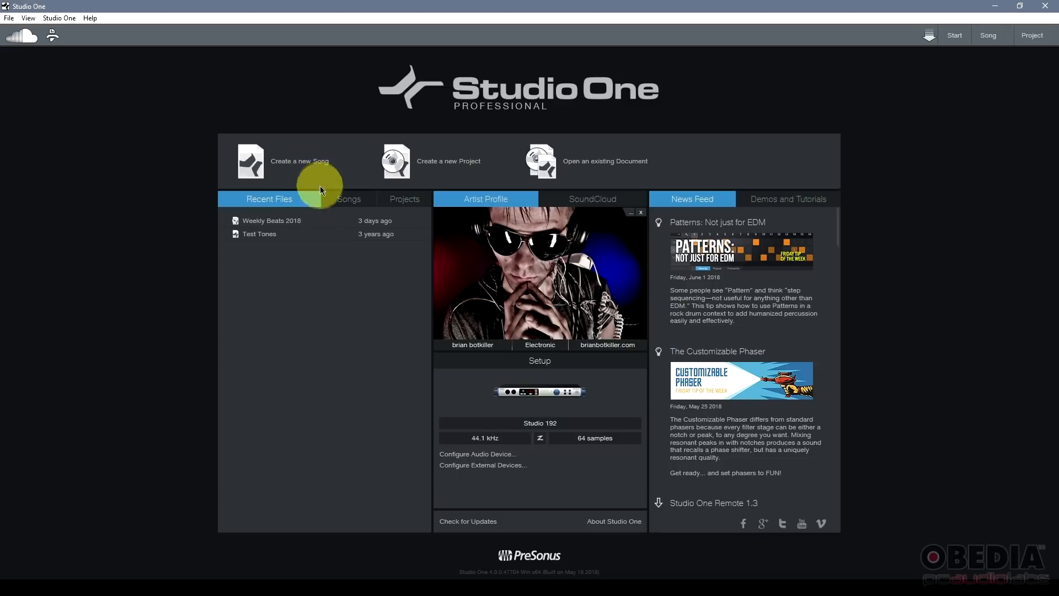
pyautogui.moveTo(597, 166)
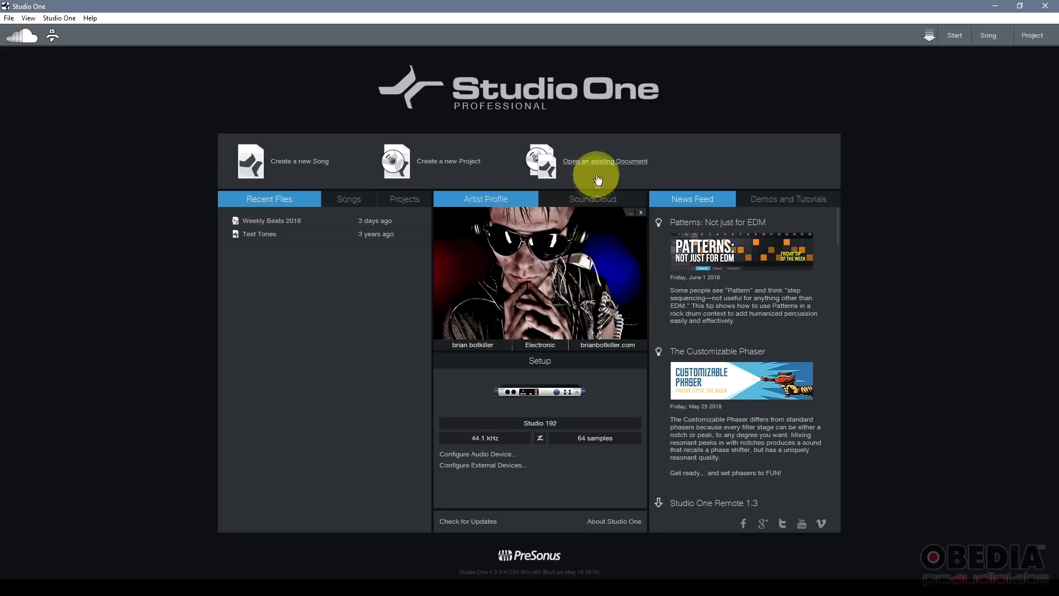
pyautogui.moveTo(295, 324)
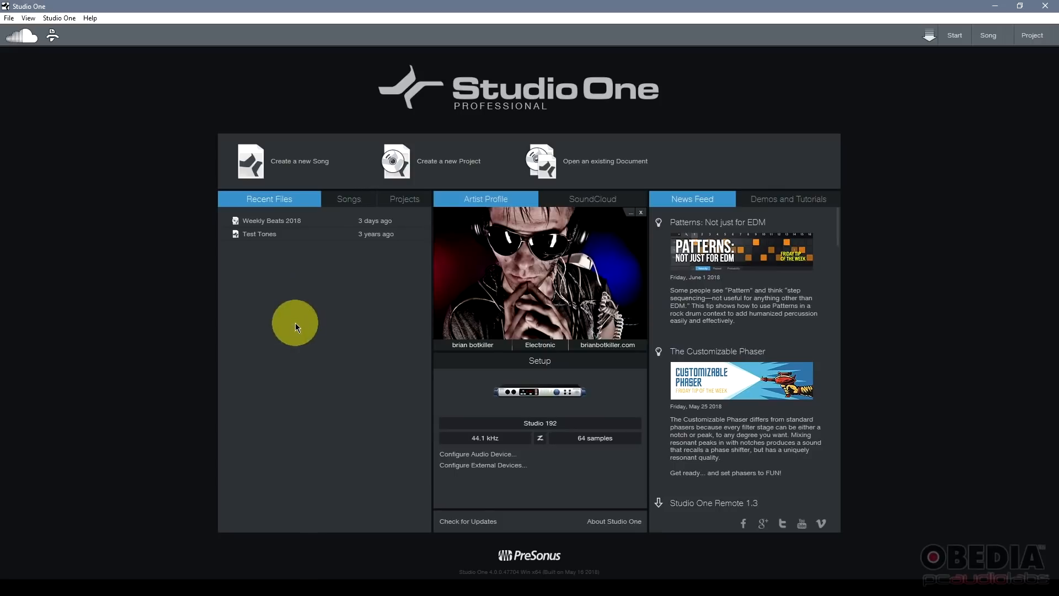
pyautogui.moveTo(271, 201)
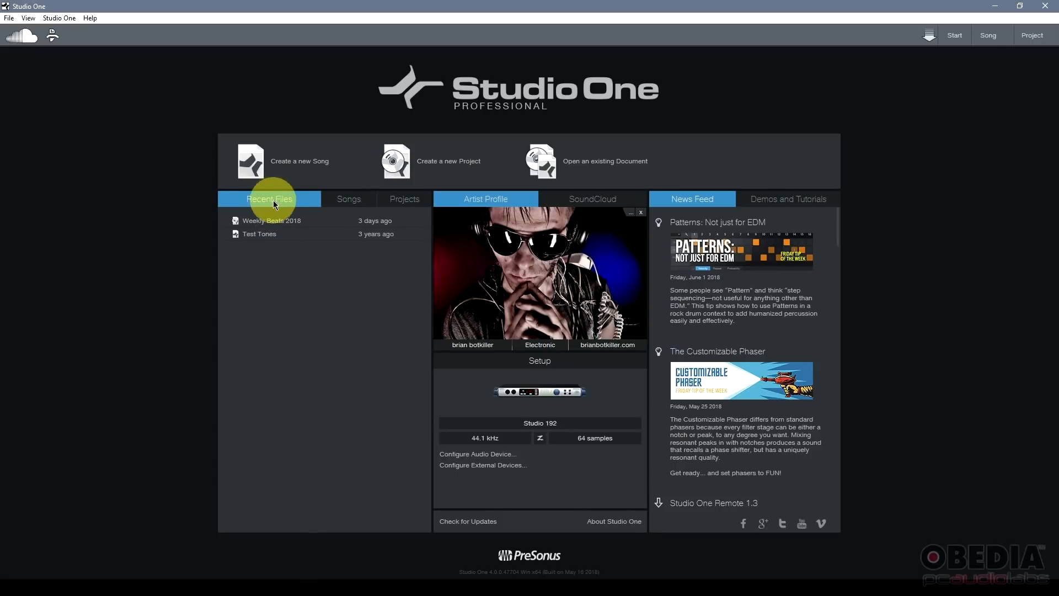
pyautogui.moveTo(271, 221)
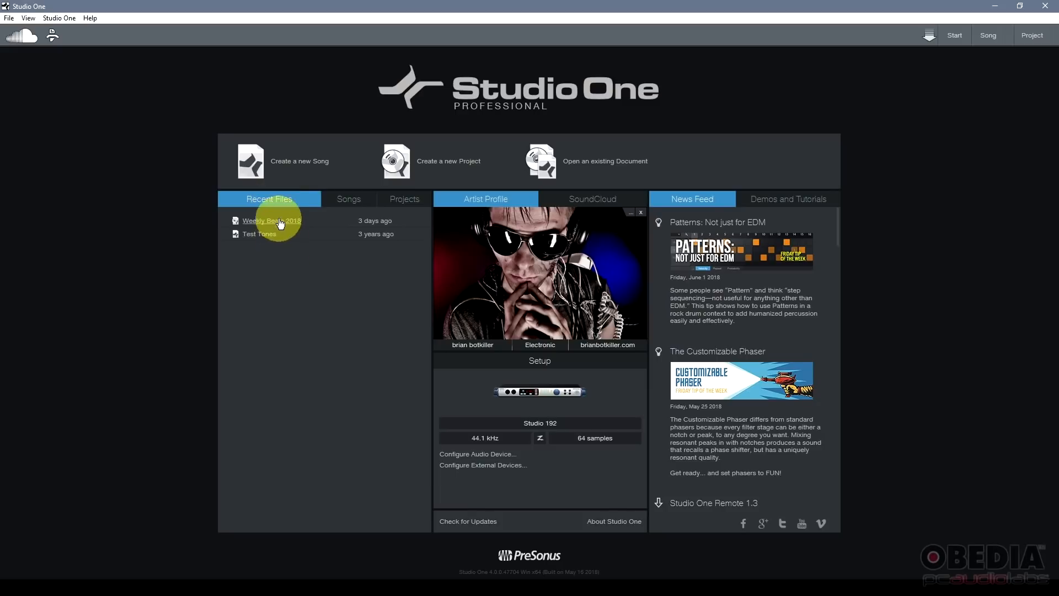
pyautogui.moveTo(350, 198)
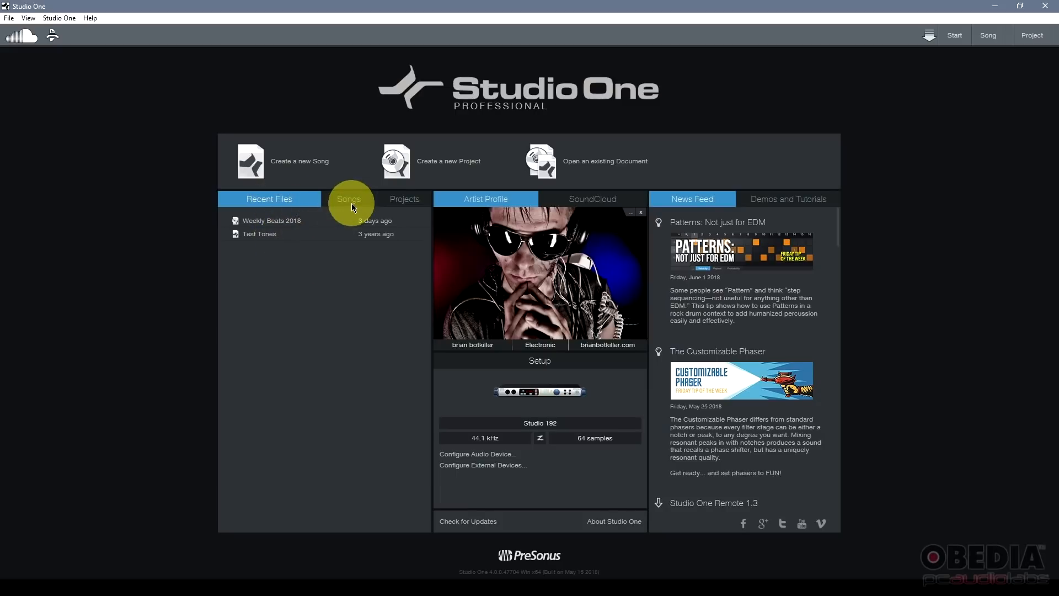
# Browse the saved songs and recent files, then show the SoundCloud account summary
pyautogui.click(349, 198)
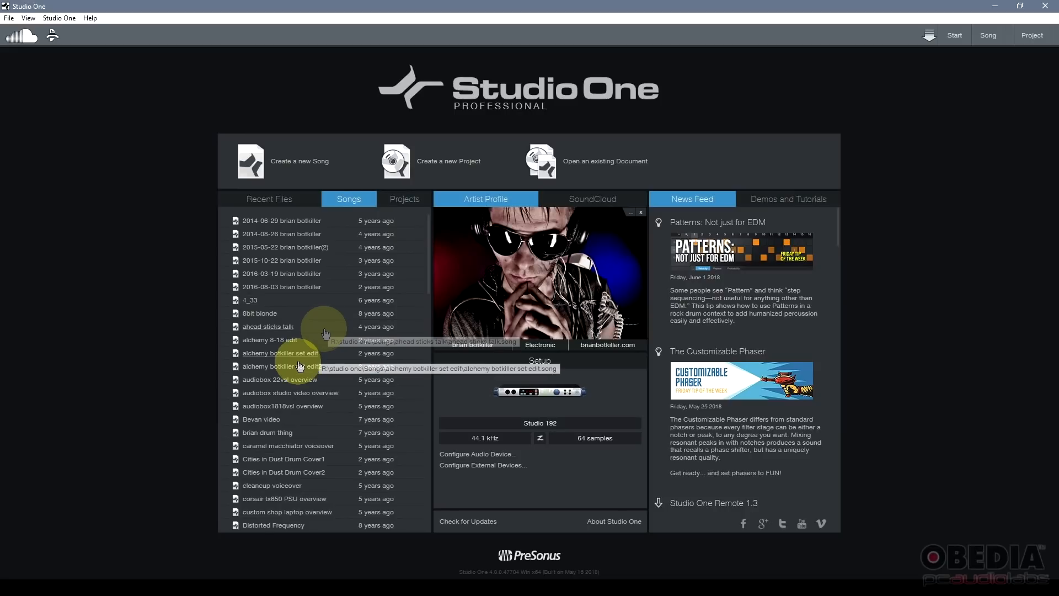
pyautogui.moveTo(302, 274)
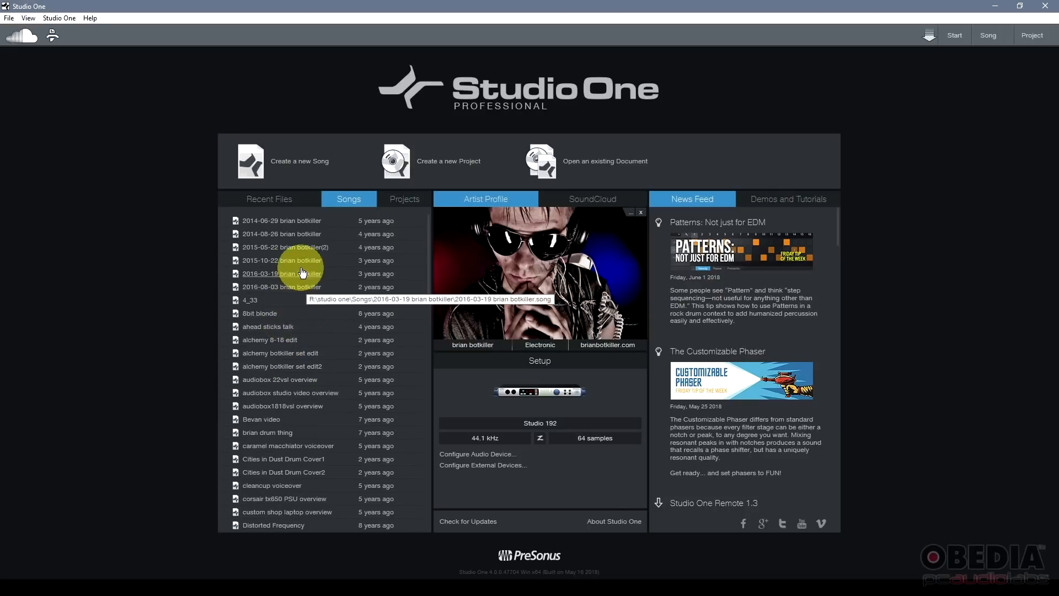
pyautogui.moveTo(334, 216)
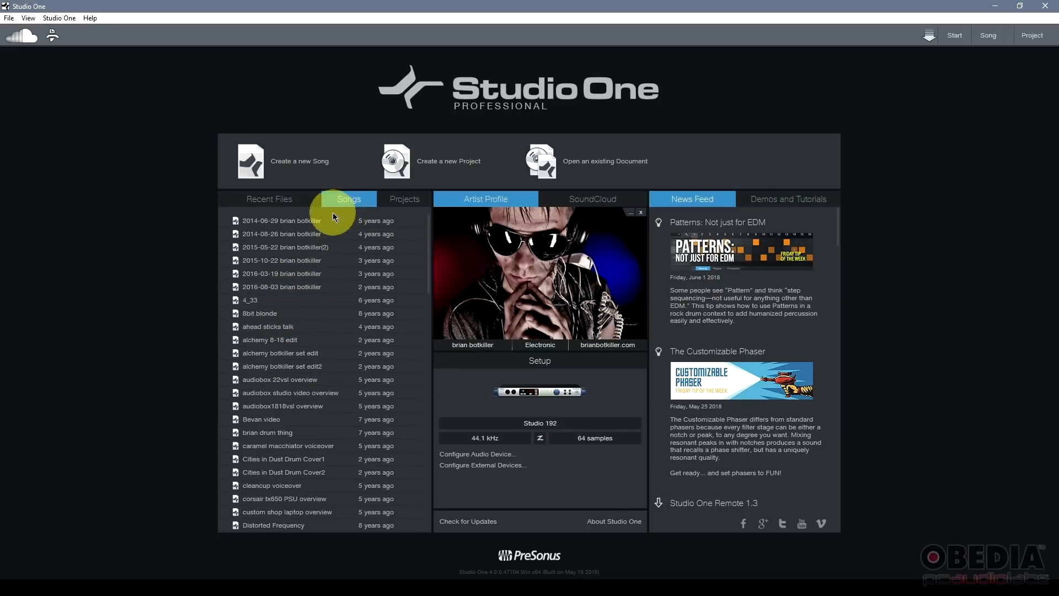
pyautogui.moveTo(383, 240)
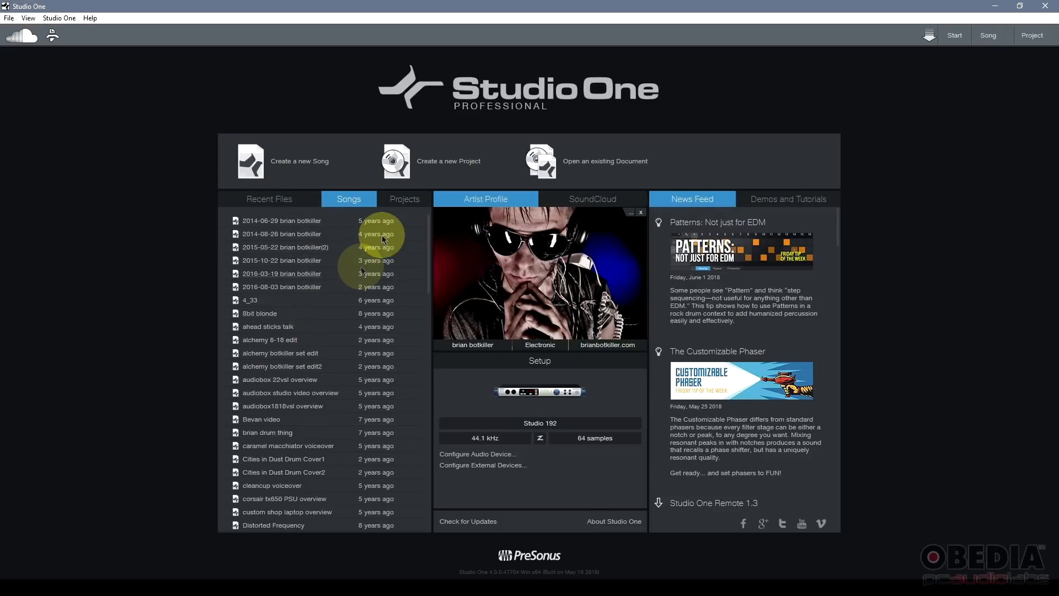
pyautogui.click(269, 199)
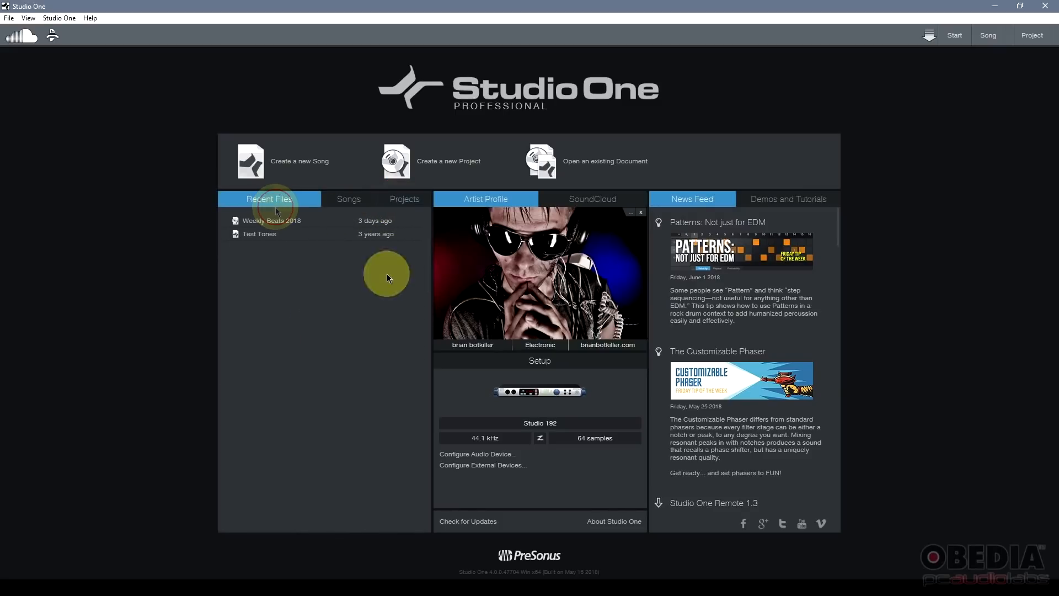
pyautogui.moveTo(539, 269)
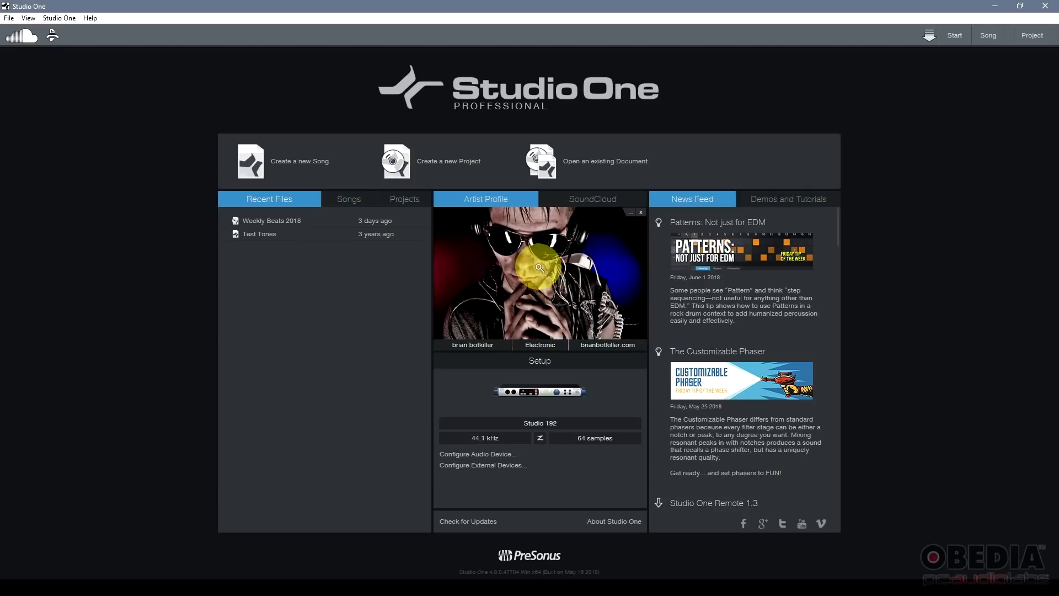
pyautogui.moveTo(524, 232)
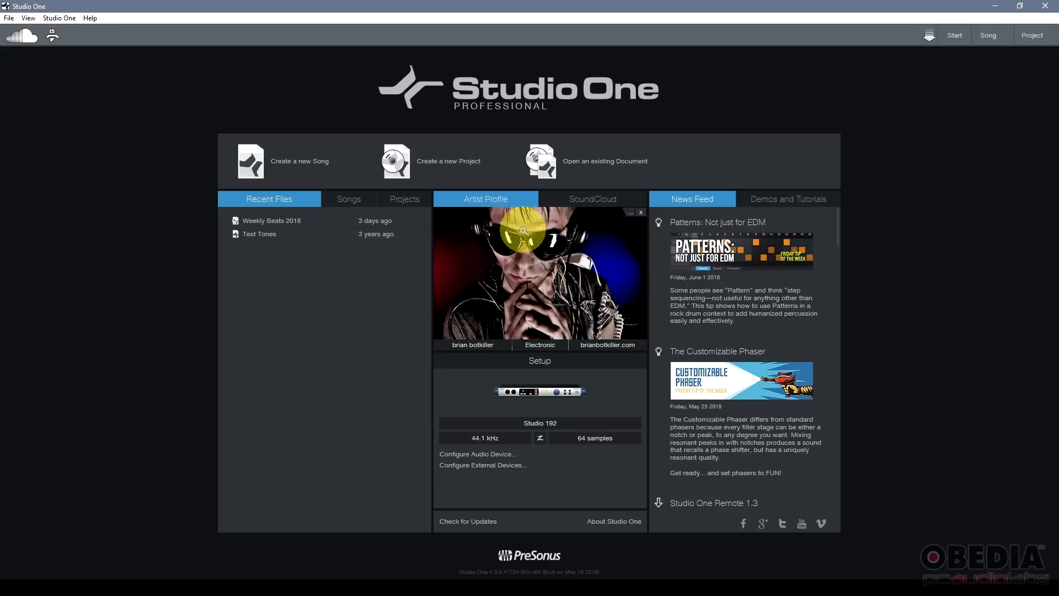
pyautogui.moveTo(536, 297)
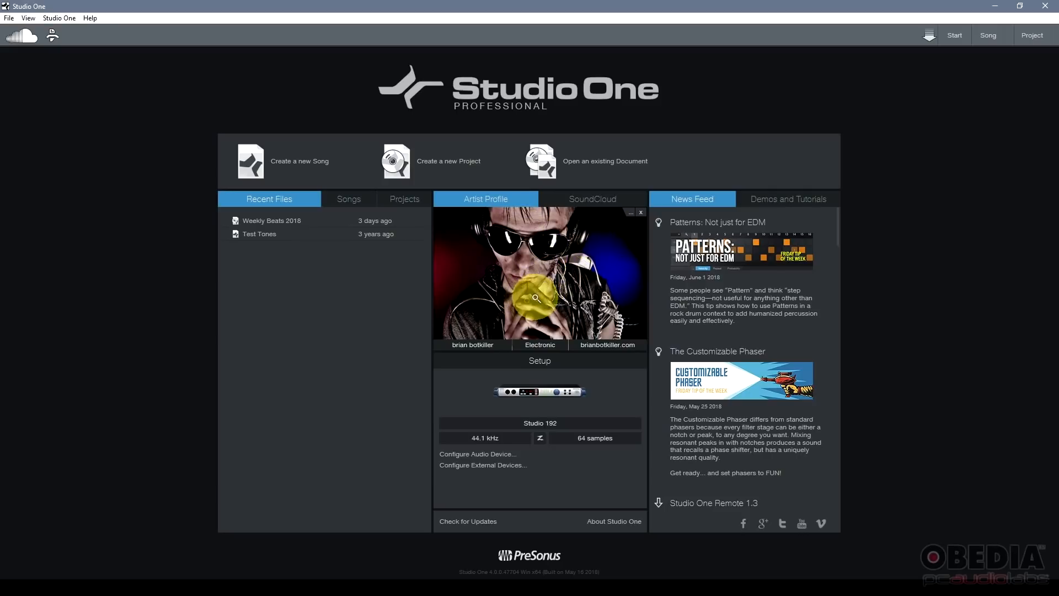
pyautogui.moveTo(540, 348)
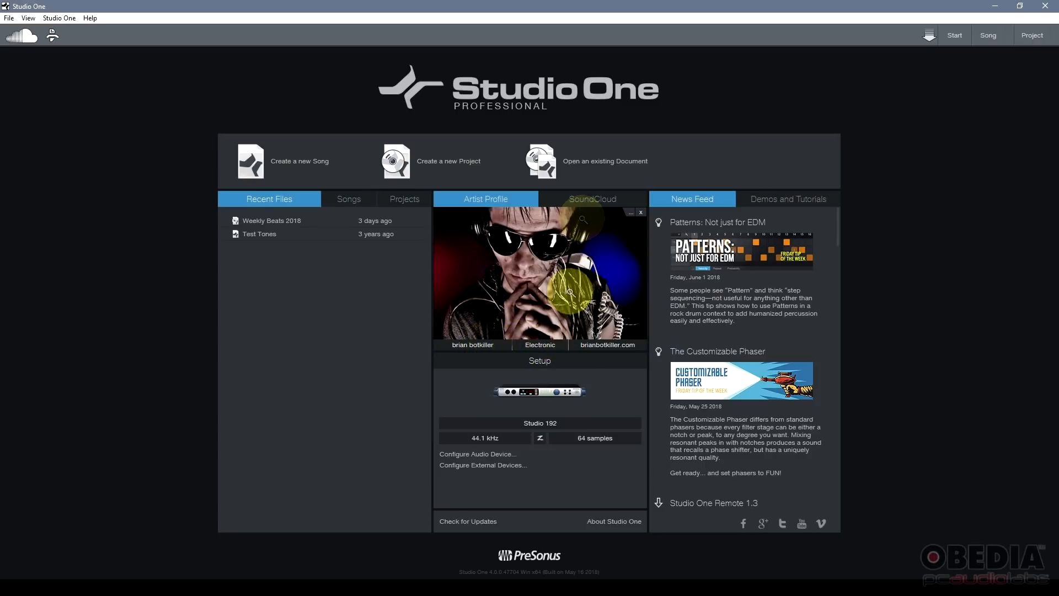
pyautogui.click(591, 199)
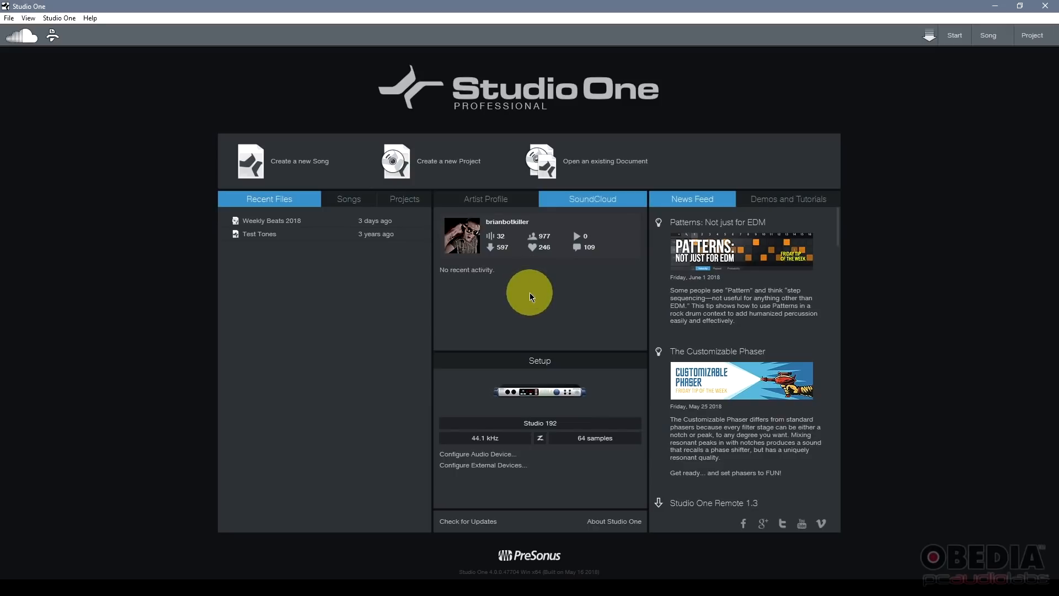
pyautogui.moveTo(520, 322)
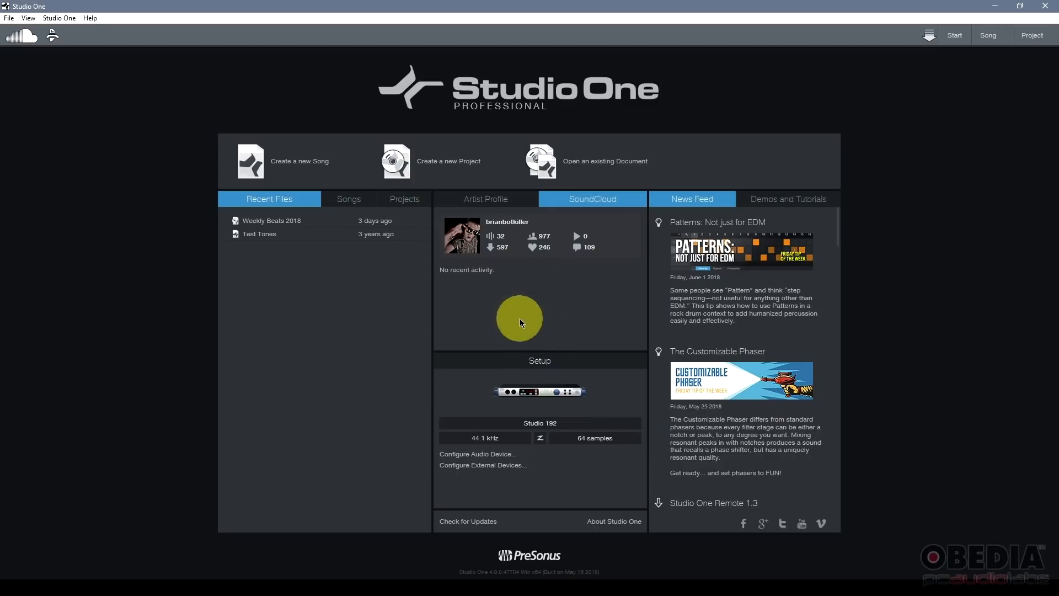
pyautogui.moveTo(492, 334)
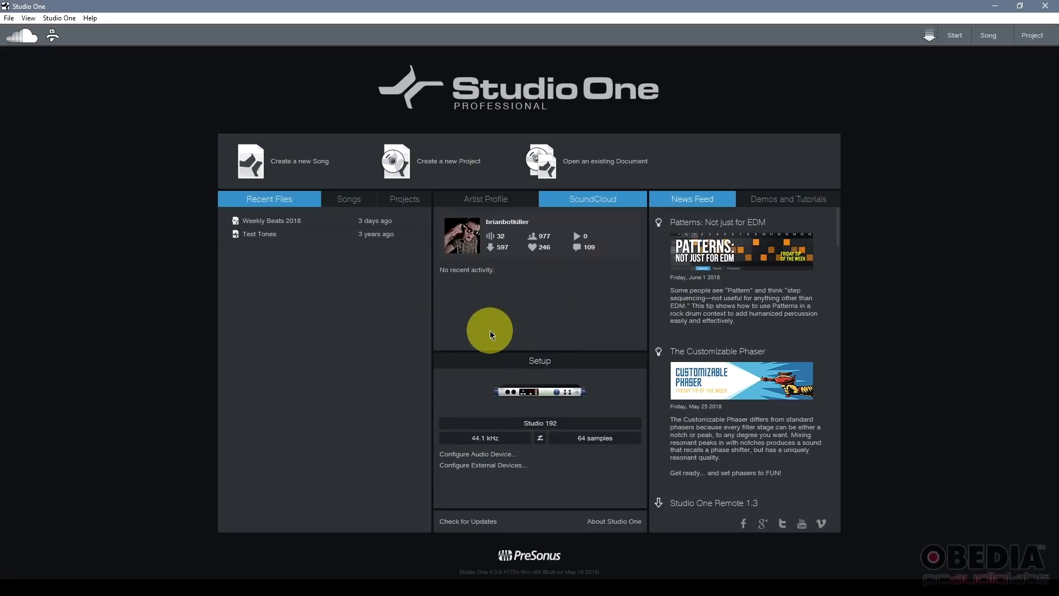
pyautogui.moveTo(692, 199)
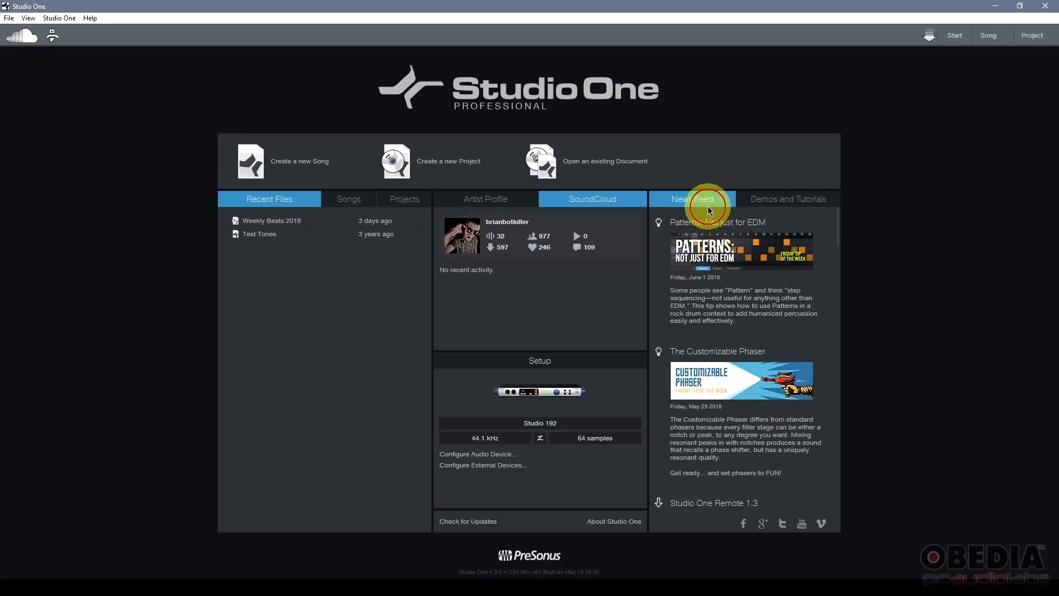
pyautogui.moveTo(713, 205)
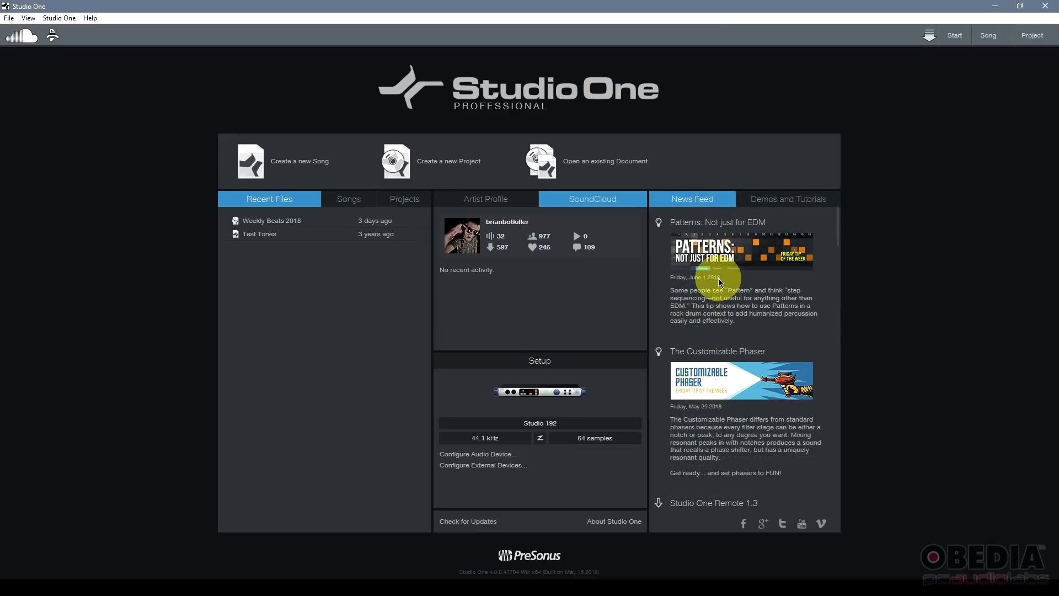
pyautogui.moveTo(797, 195)
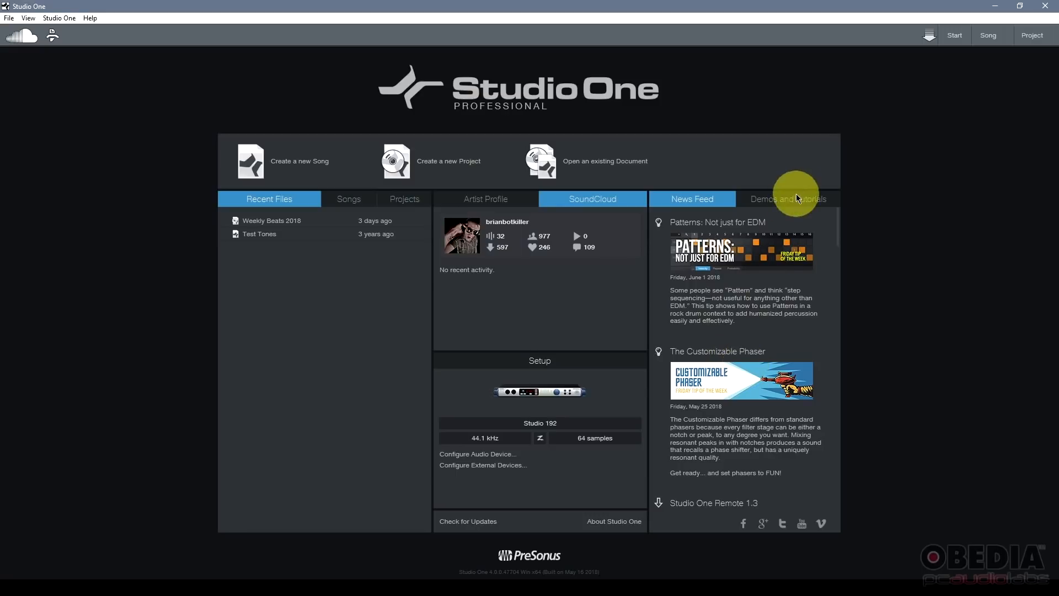
pyautogui.moveTo(581, 305)
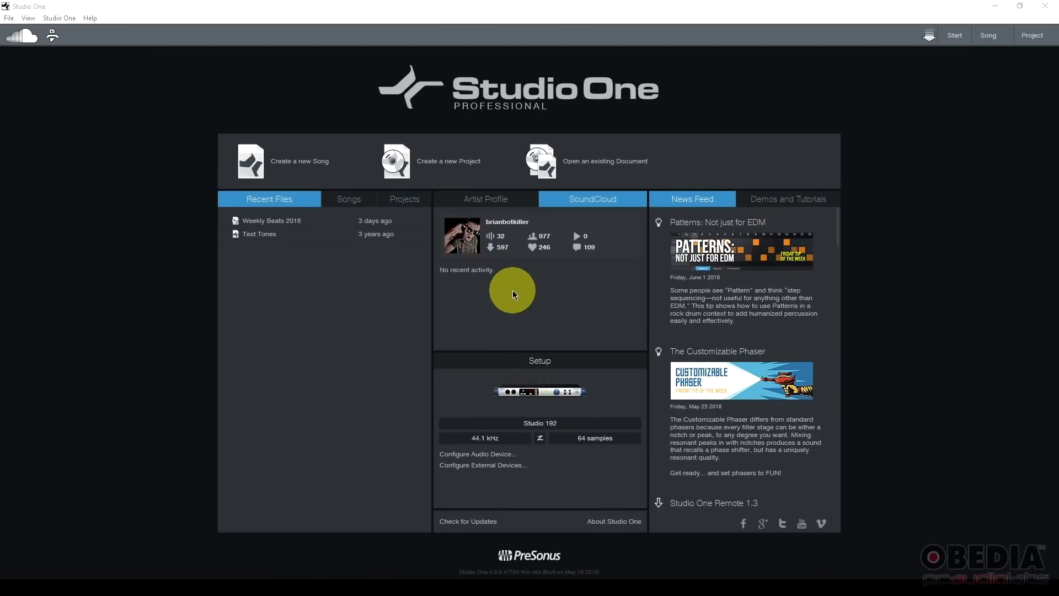
pyautogui.moveTo(402, 334)
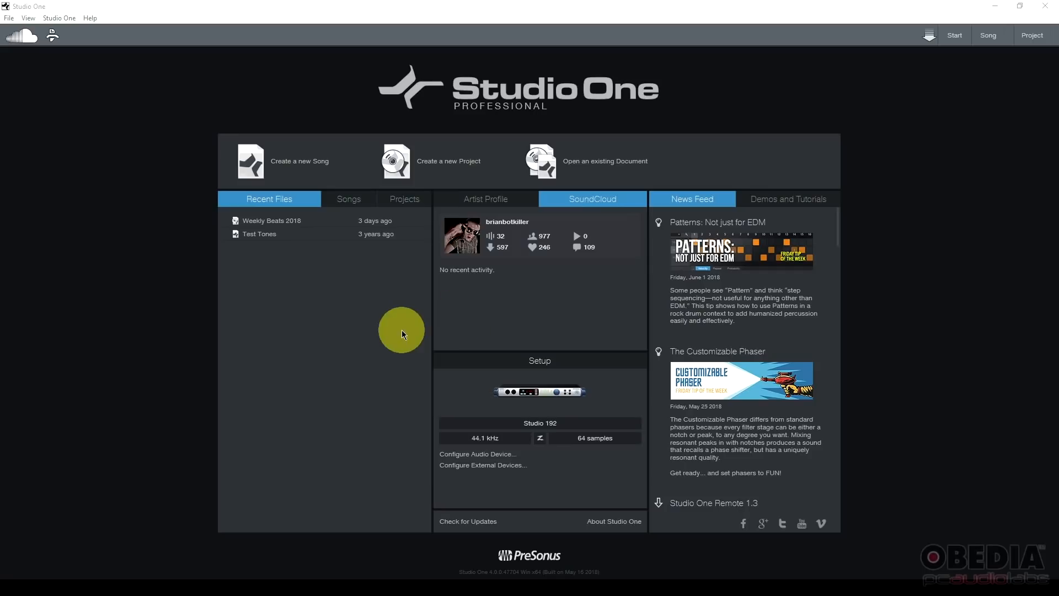
pyautogui.moveTo(329, 326)
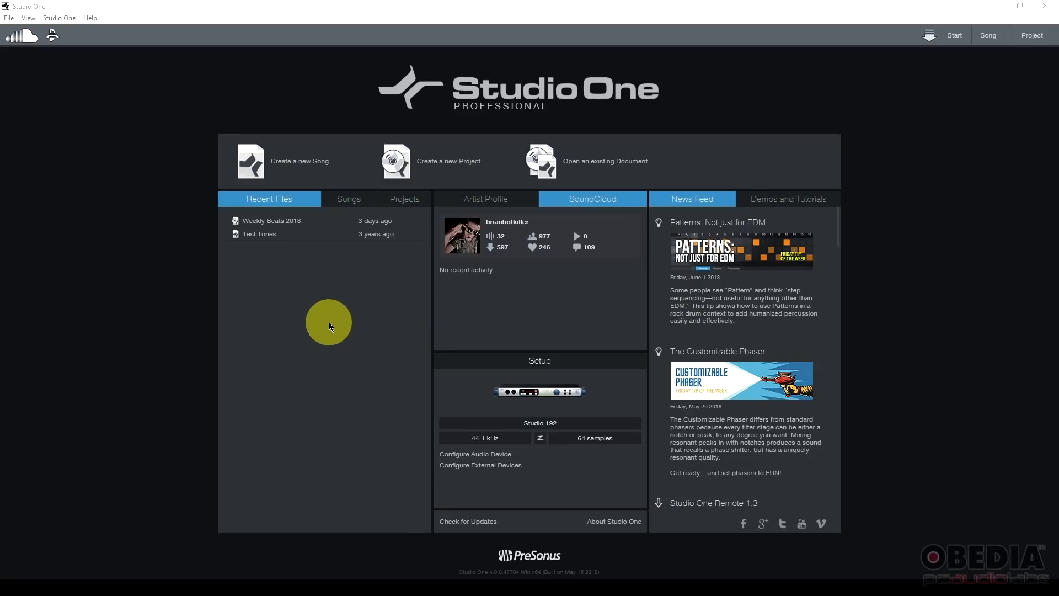
pyautogui.moveTo(948, 130)
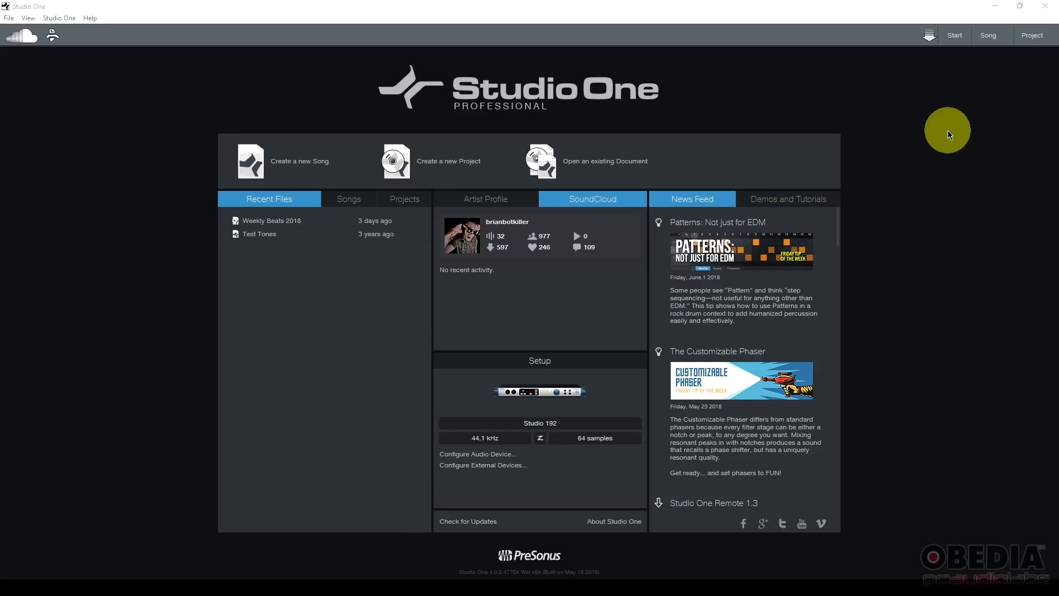
# Open the New Song dialog with the Empty Song template at 44.1 kHz, 16 bit, 120 BPM, 4/4
pyautogui.click(299, 160)
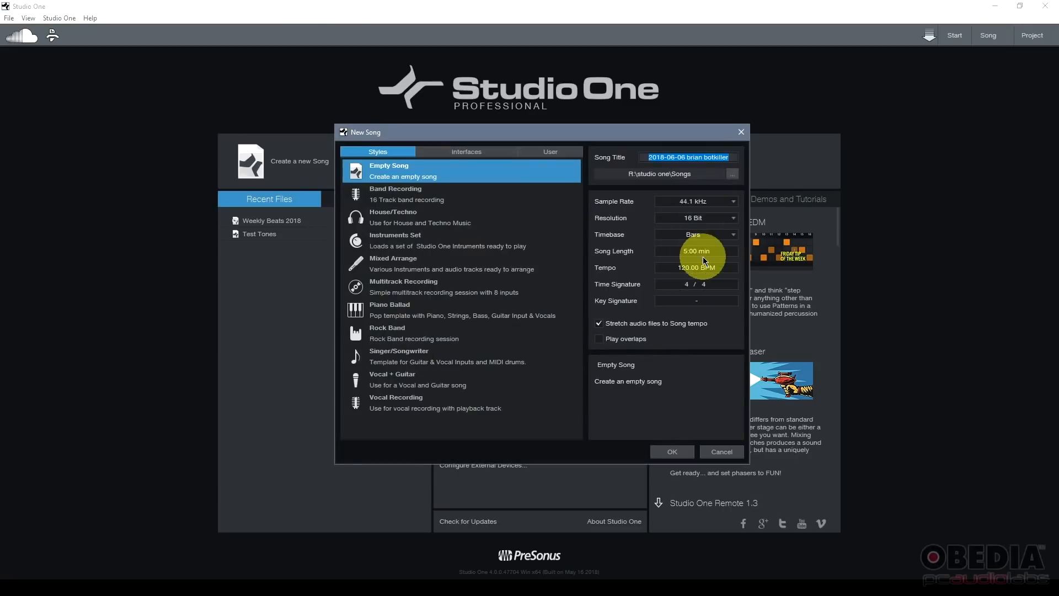
pyautogui.click(720, 451)
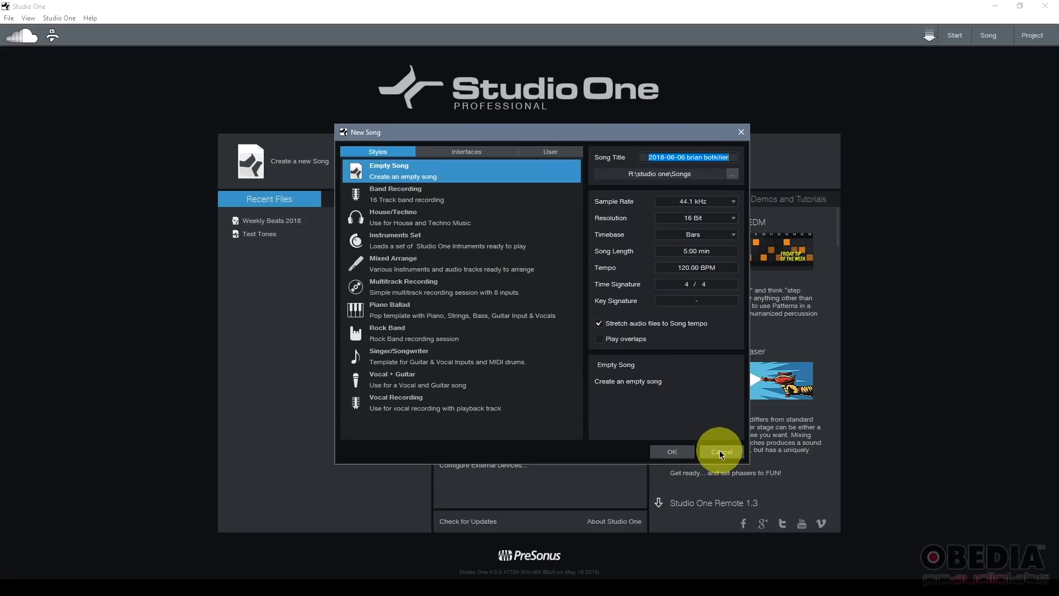
pyautogui.moveTo(445, 177)
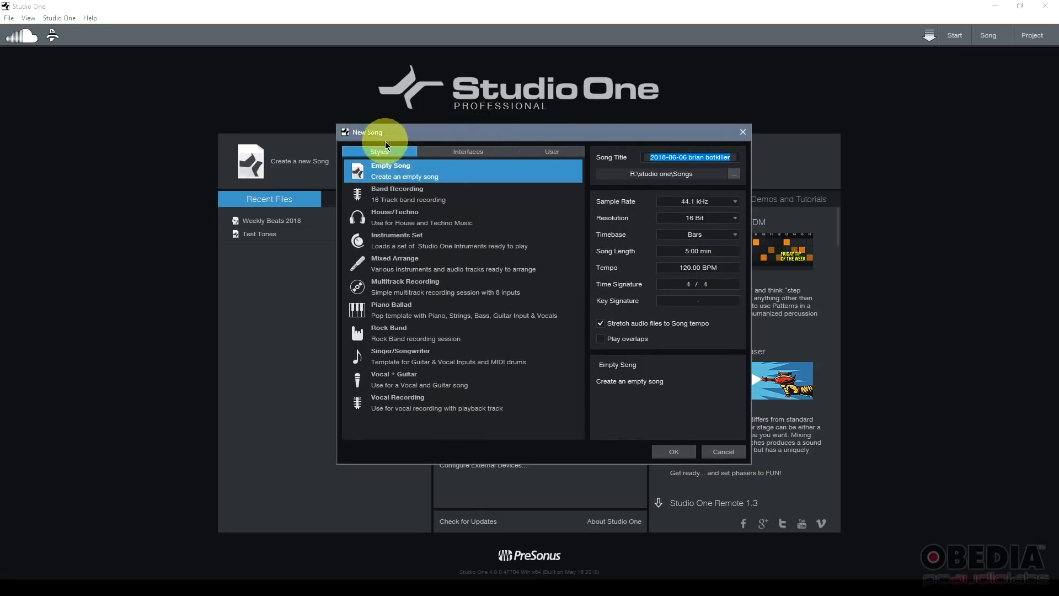
pyautogui.moveTo(675, 451)
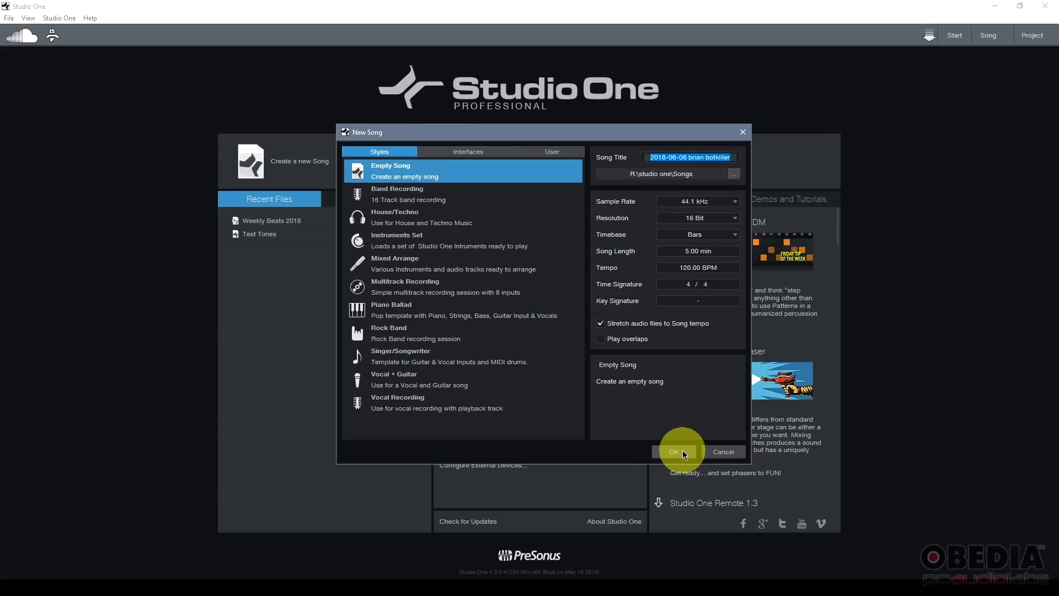
# Create the empty song, add a Guitar audio track and Impact XT drums, then close Impact XT
pyautogui.click(675, 452)
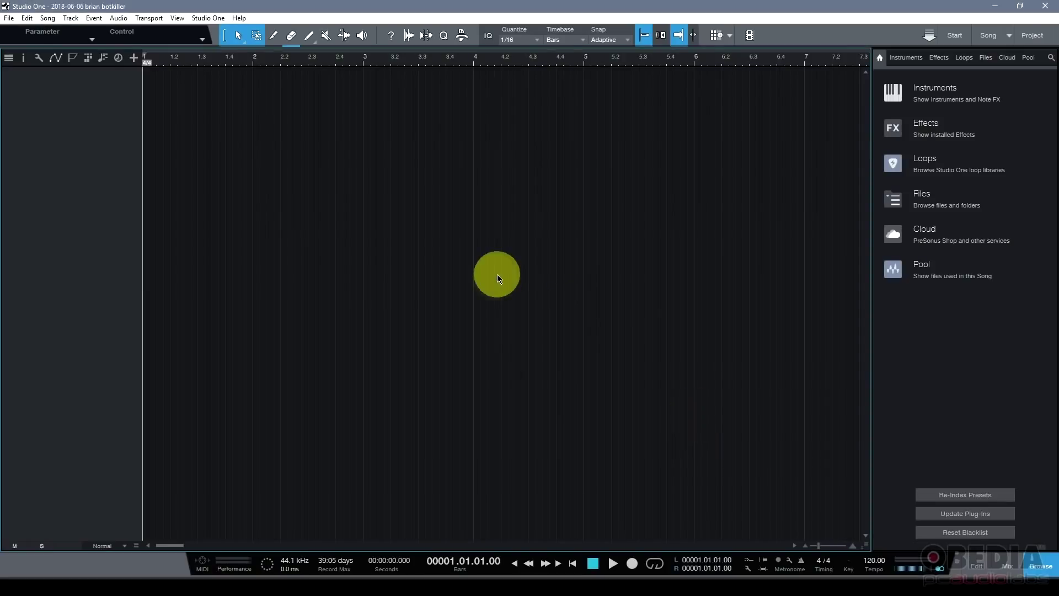
pyautogui.moveTo(93, 139)
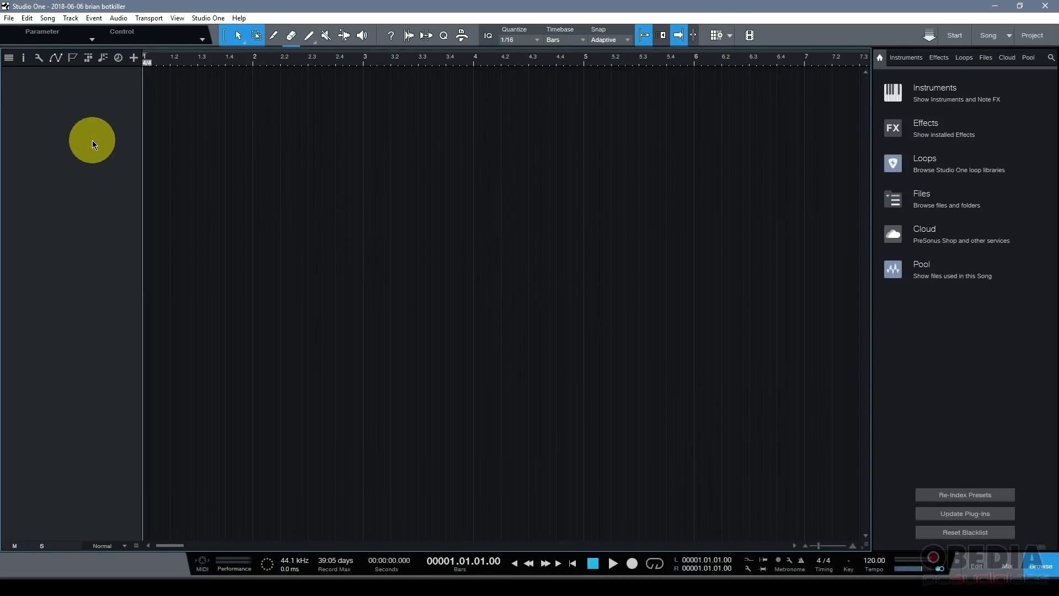
pyautogui.moveTo(103, 205)
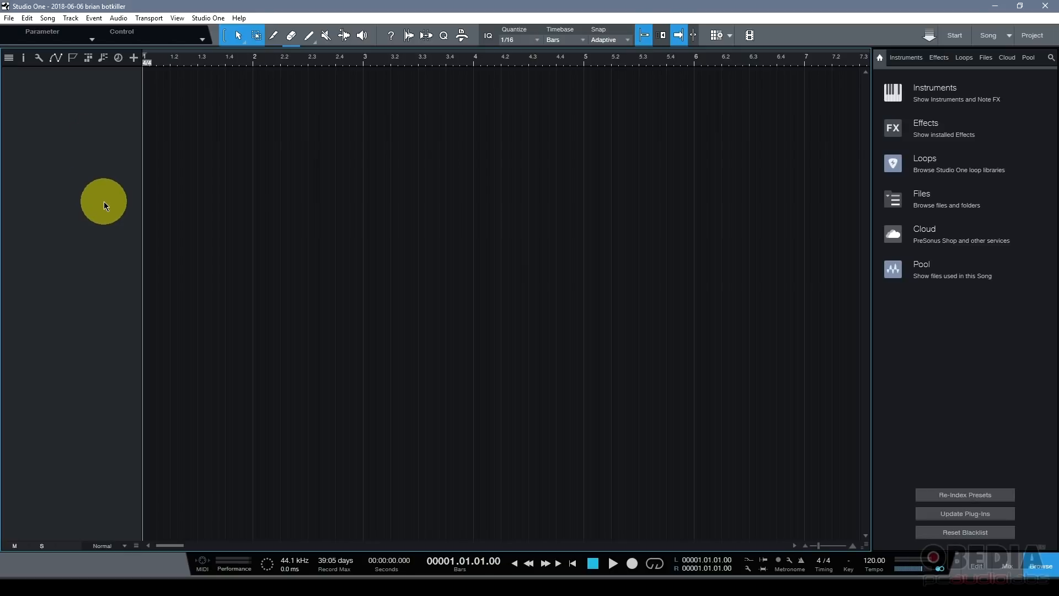
pyautogui.moveTo(113, 237)
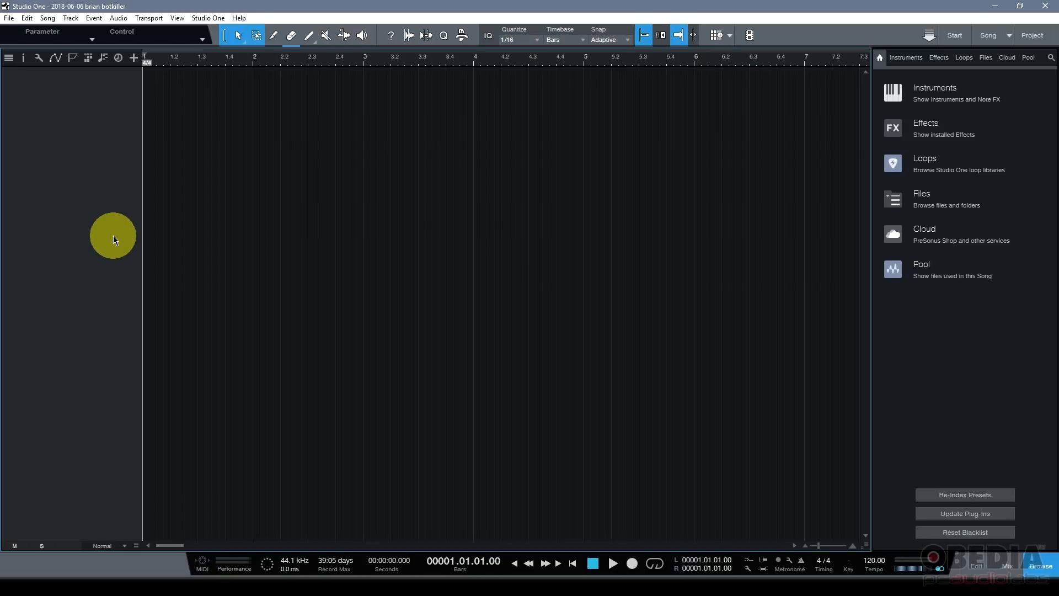
pyautogui.moveTo(133, 58)
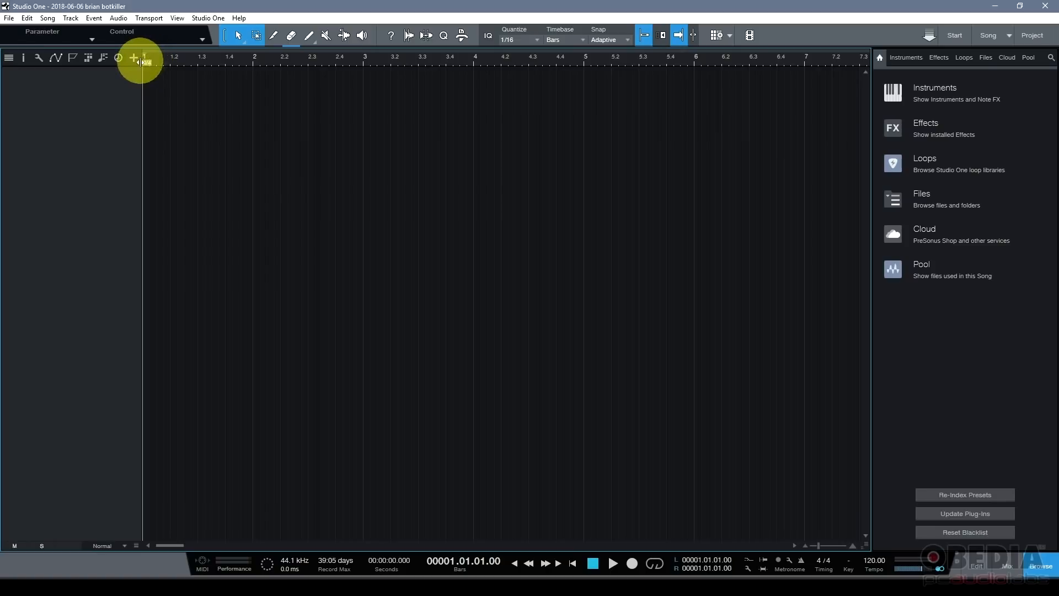
pyautogui.click(133, 58)
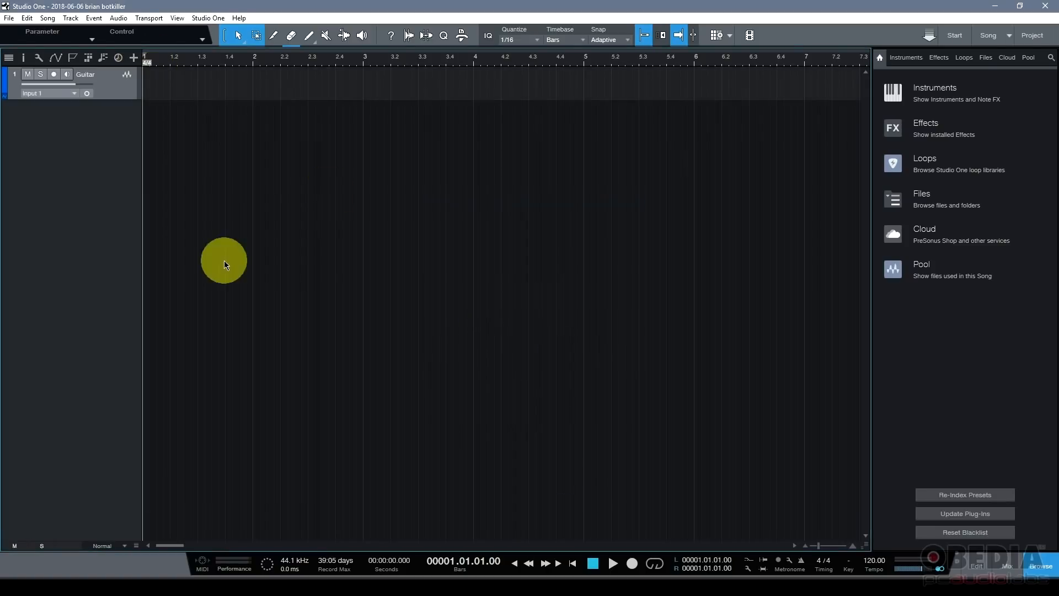
pyautogui.moveTo(123, 104)
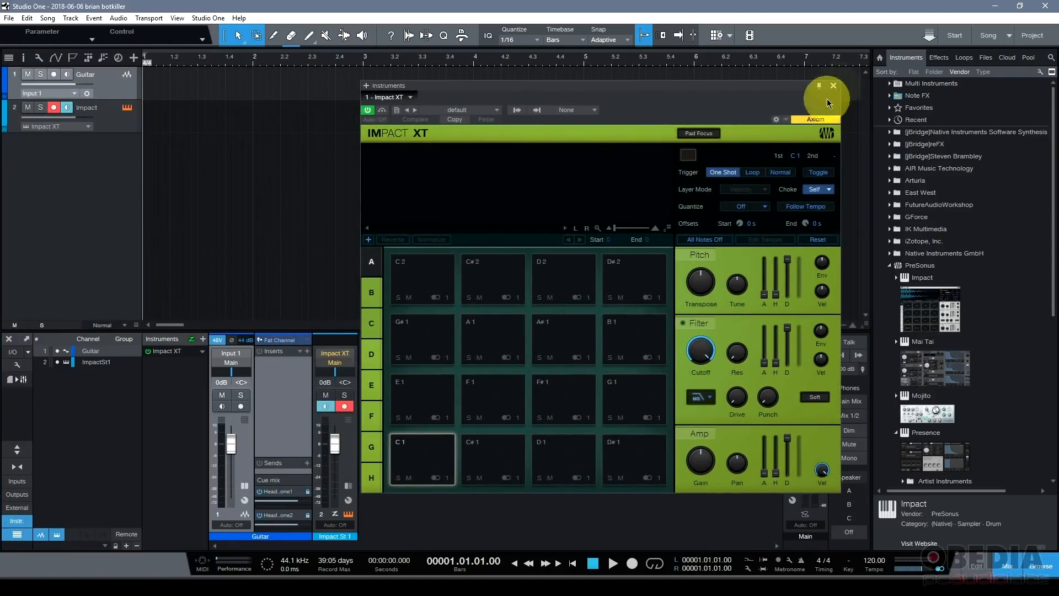
pyautogui.click(834, 86)
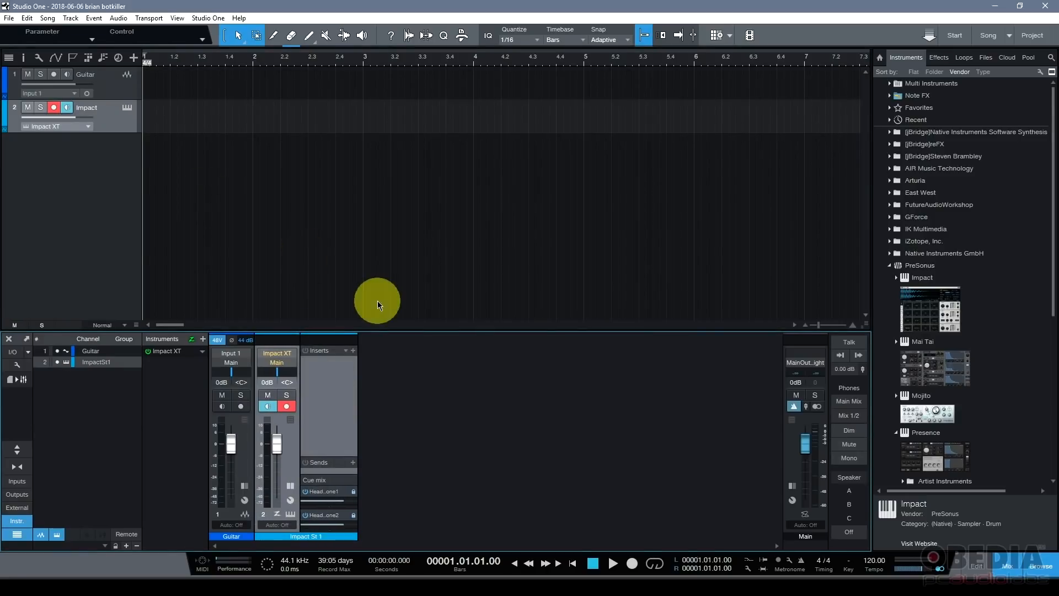
pyautogui.moveTo(190, 214)
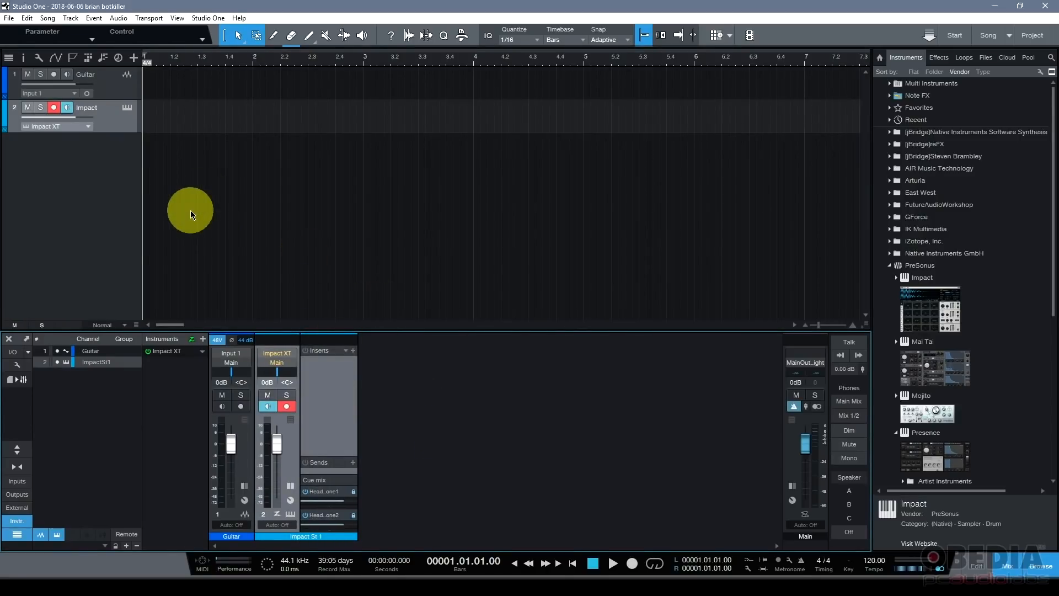
pyautogui.moveTo(859, 189)
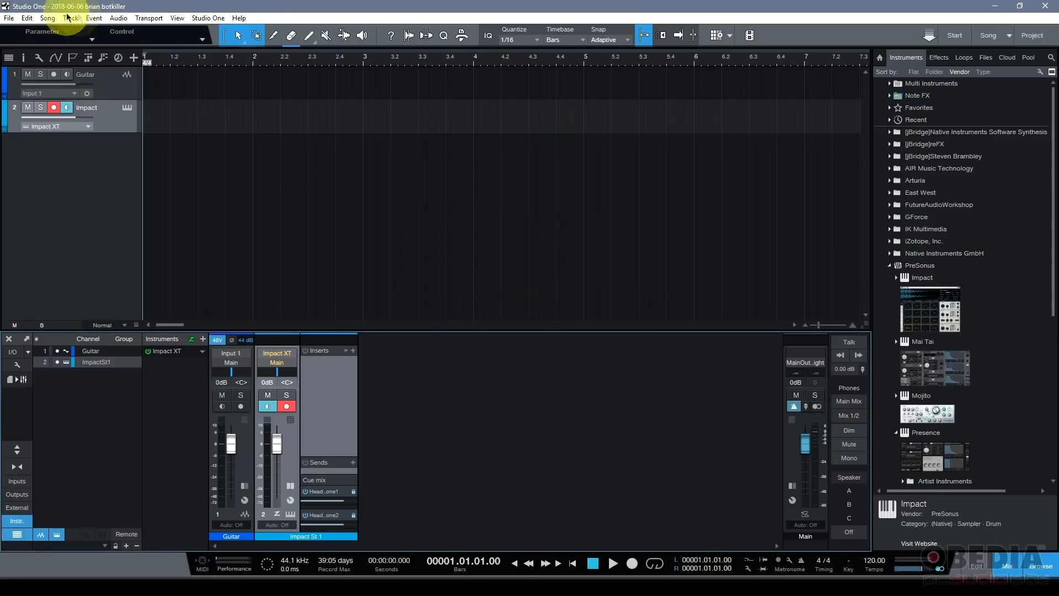
# Add the song to a new project via Song > Add to Project, keeping the title and 44.1 kHz
pyautogui.click(47, 18)
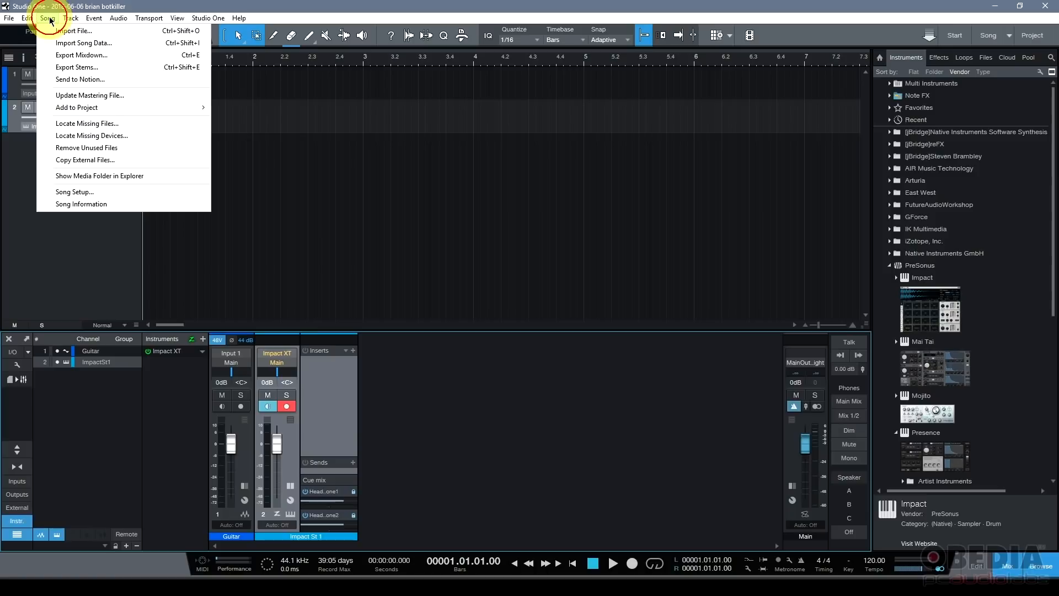
pyautogui.moveTo(80, 55)
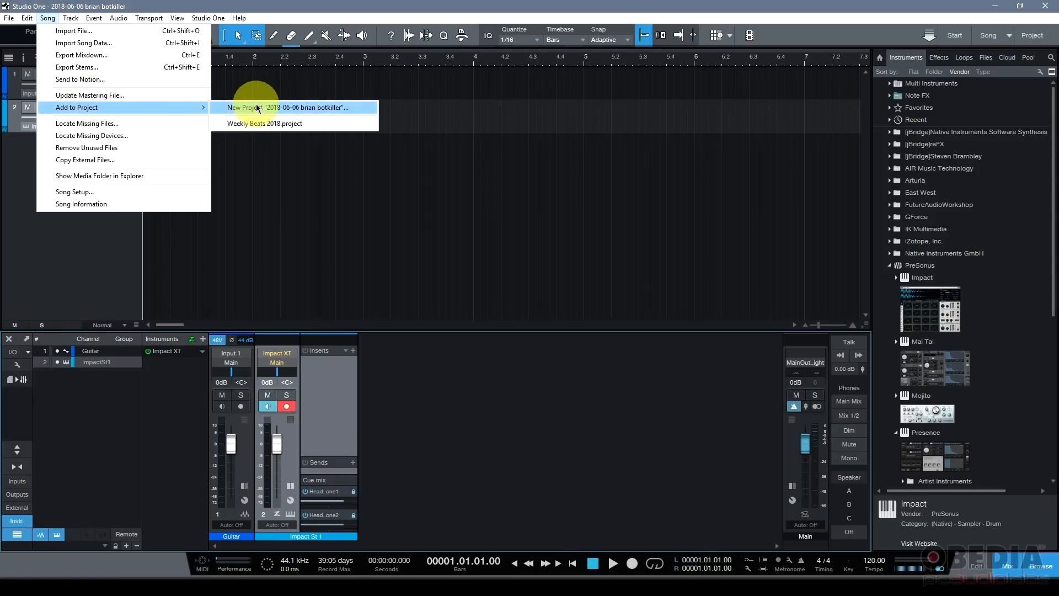
pyautogui.click(291, 108)
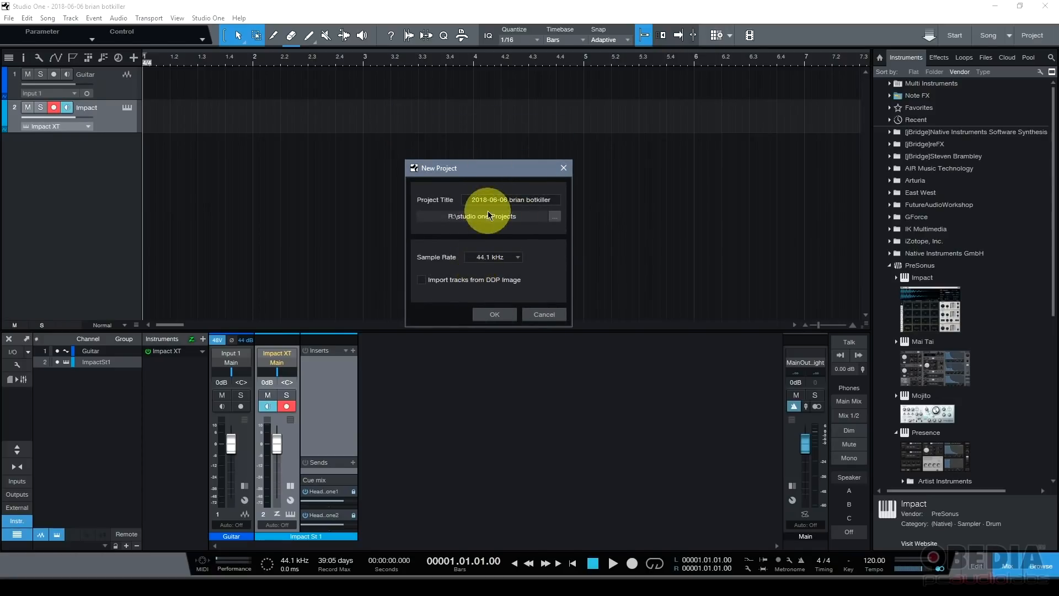
pyautogui.tripleClick(511, 199)
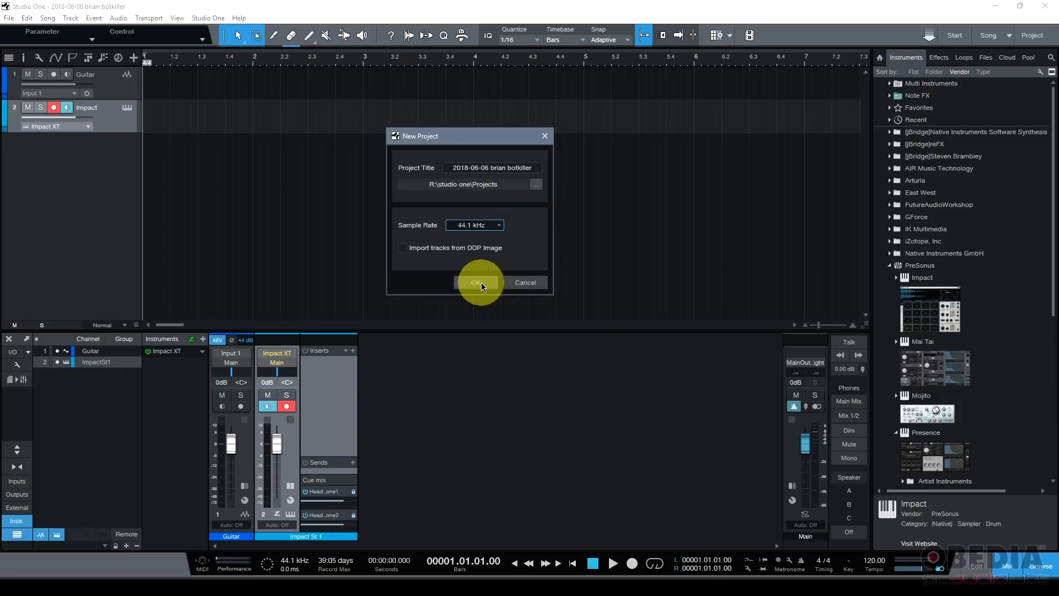
pyautogui.click(479, 282)
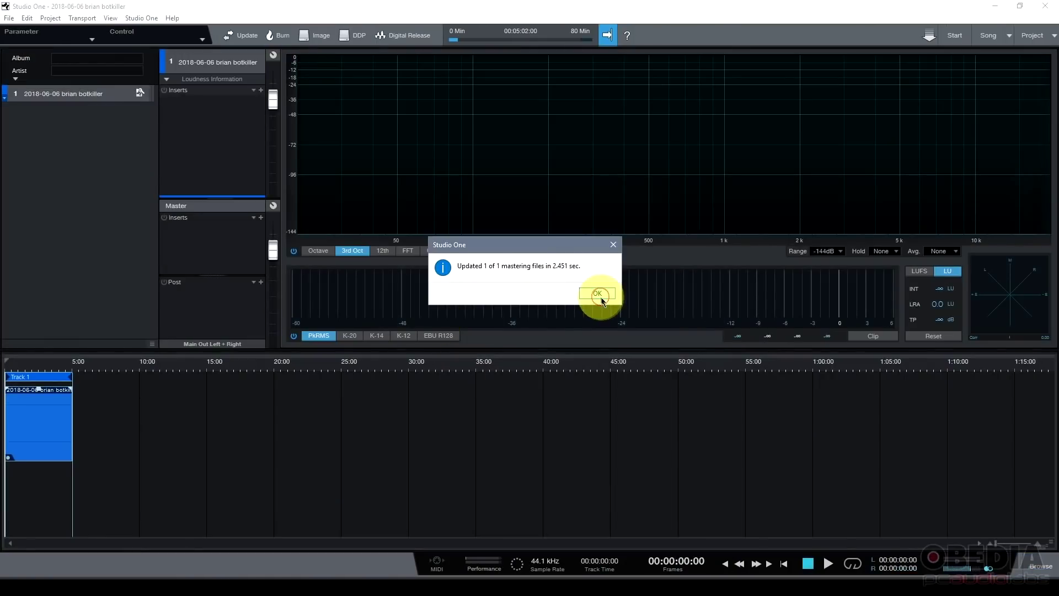
# Dismiss the 'Updated 1 of 1 mastering files' notice to reveal the song's waveform in the project
pyautogui.click(597, 295)
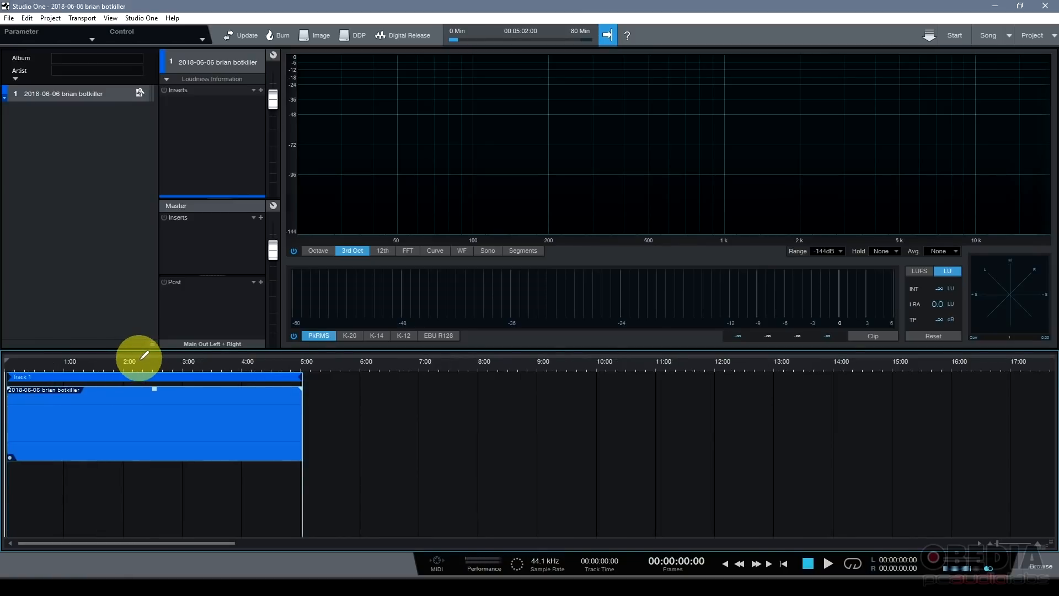
pyautogui.moveTo(51, 301)
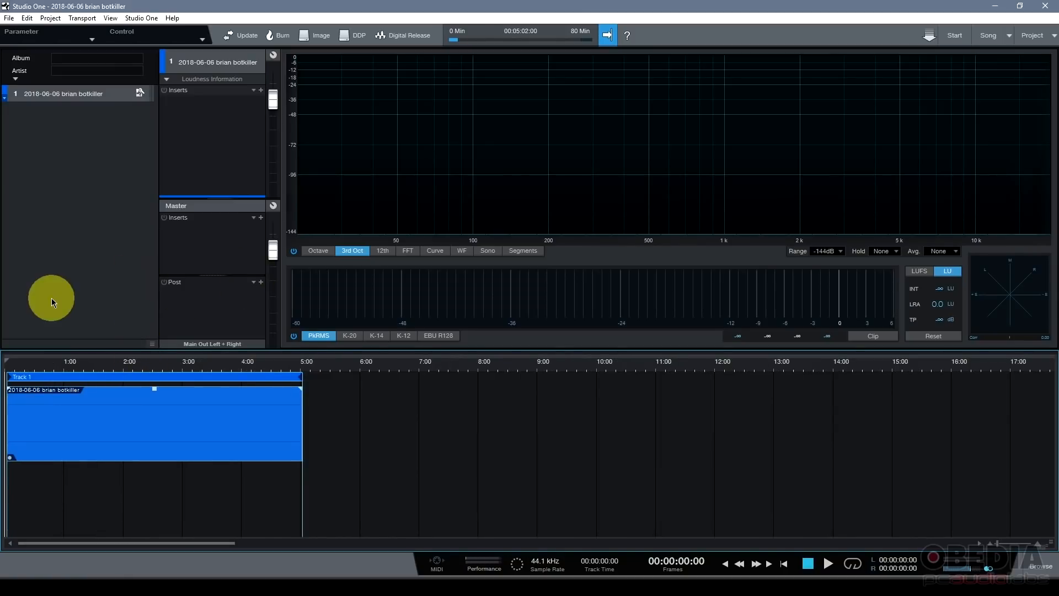
pyautogui.moveTo(77, 253)
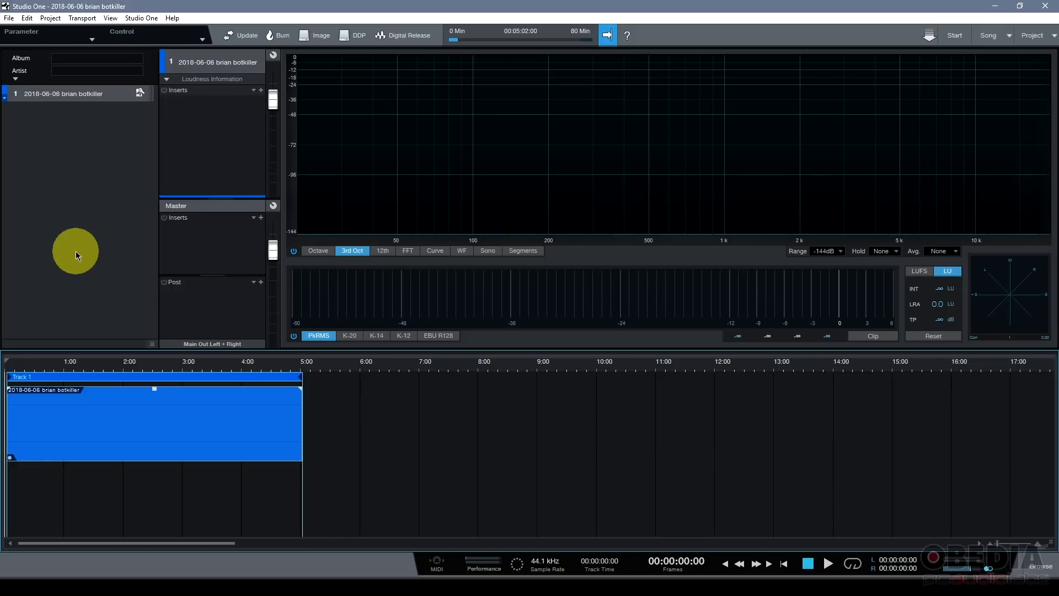
pyautogui.moveTo(102, 174)
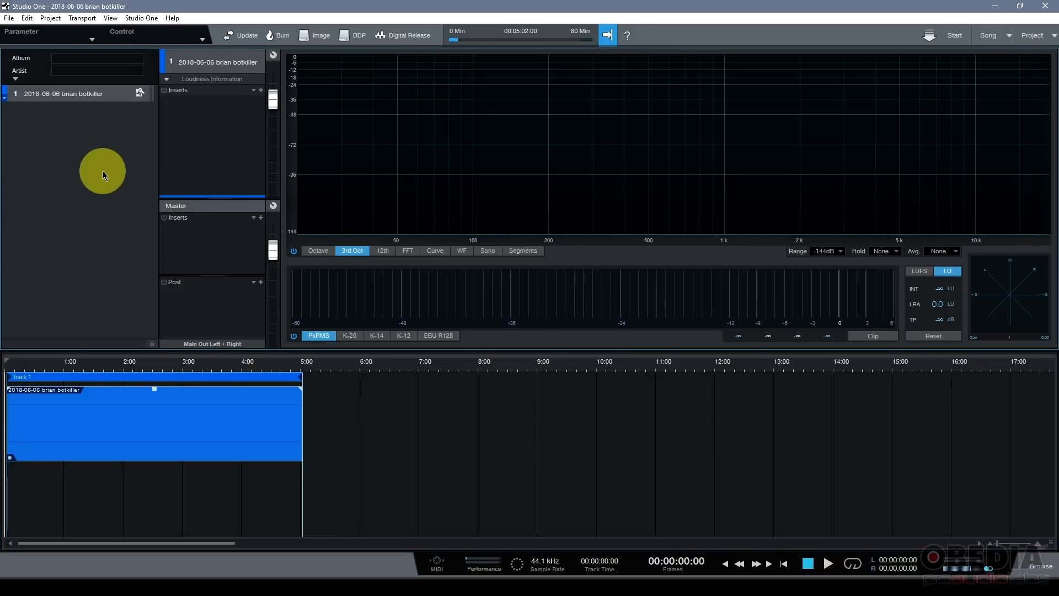
pyautogui.moveTo(184, 210)
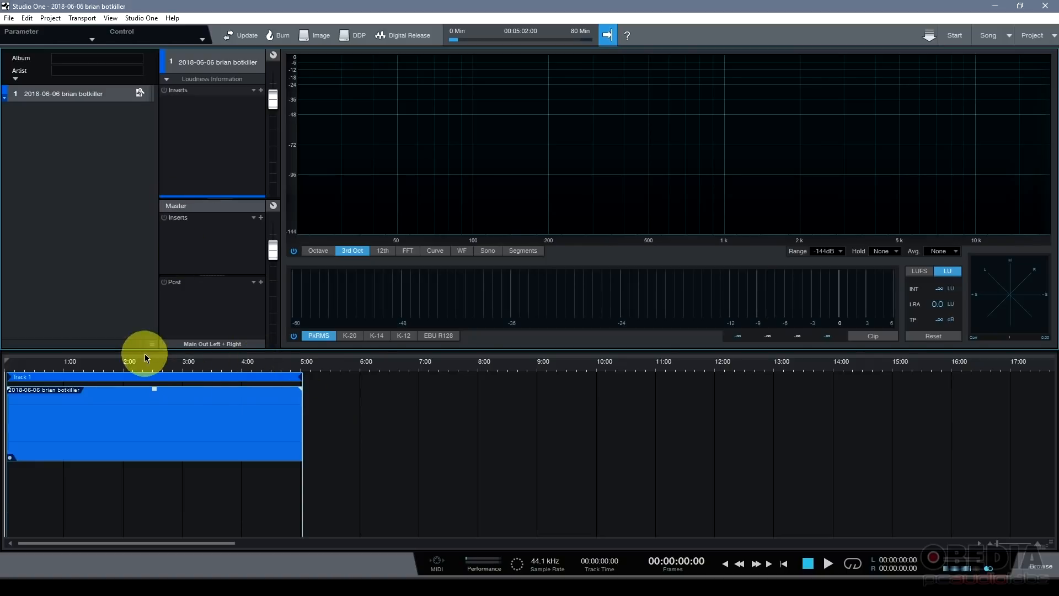
pyautogui.moveTo(339, 406)
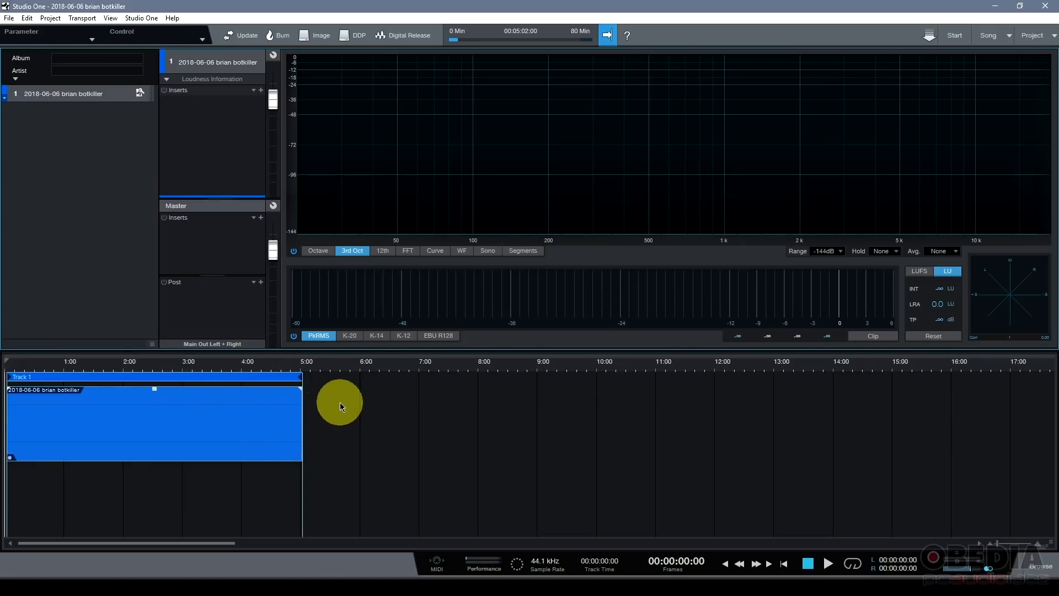
pyautogui.moveTo(341, 387)
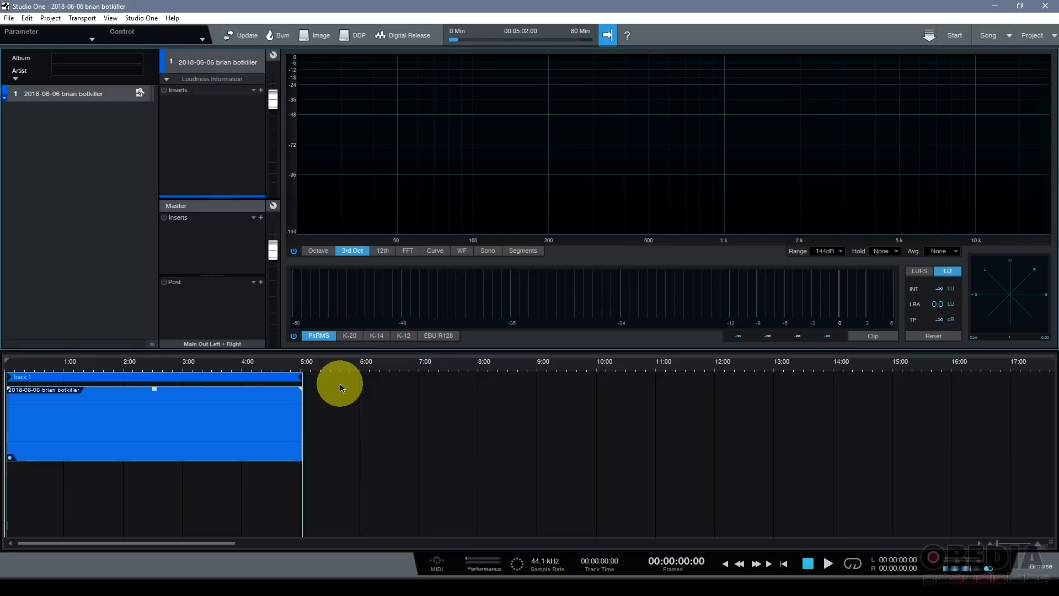
pyautogui.moveTo(109, 289)
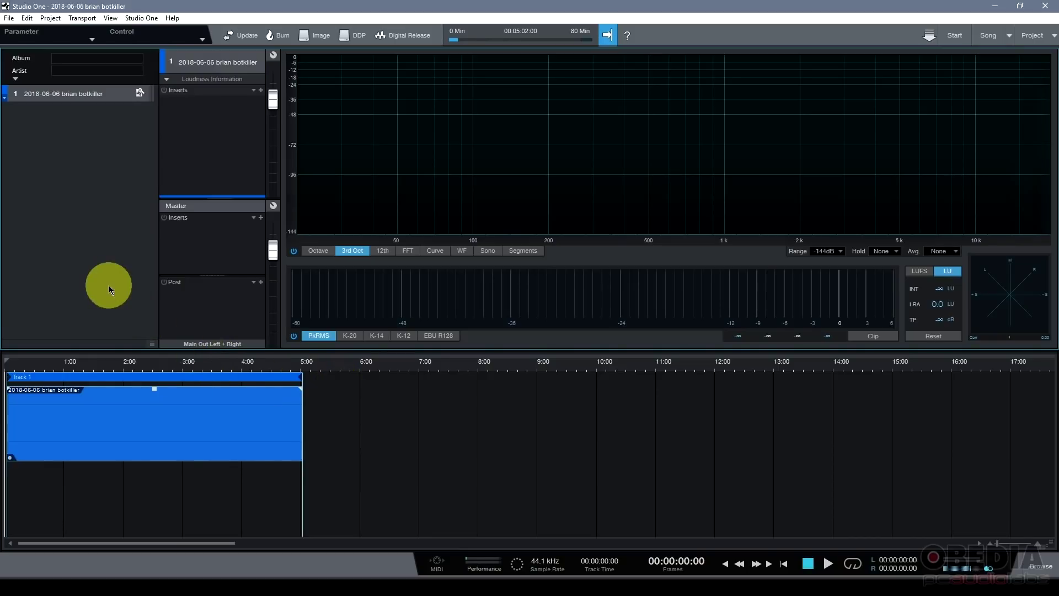
pyautogui.moveTo(205, 317)
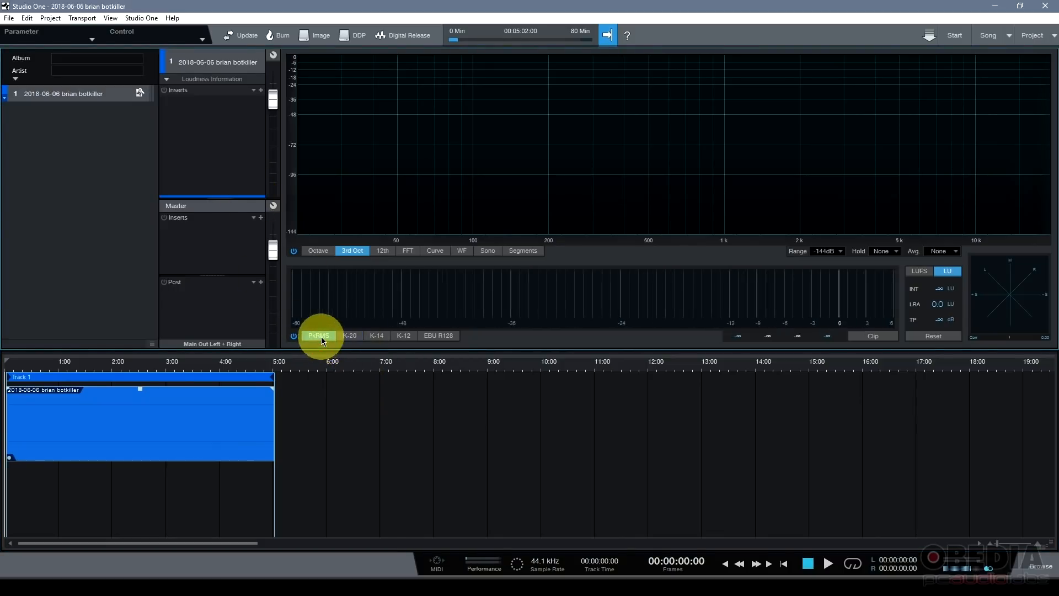
pyautogui.moveTo(318, 250)
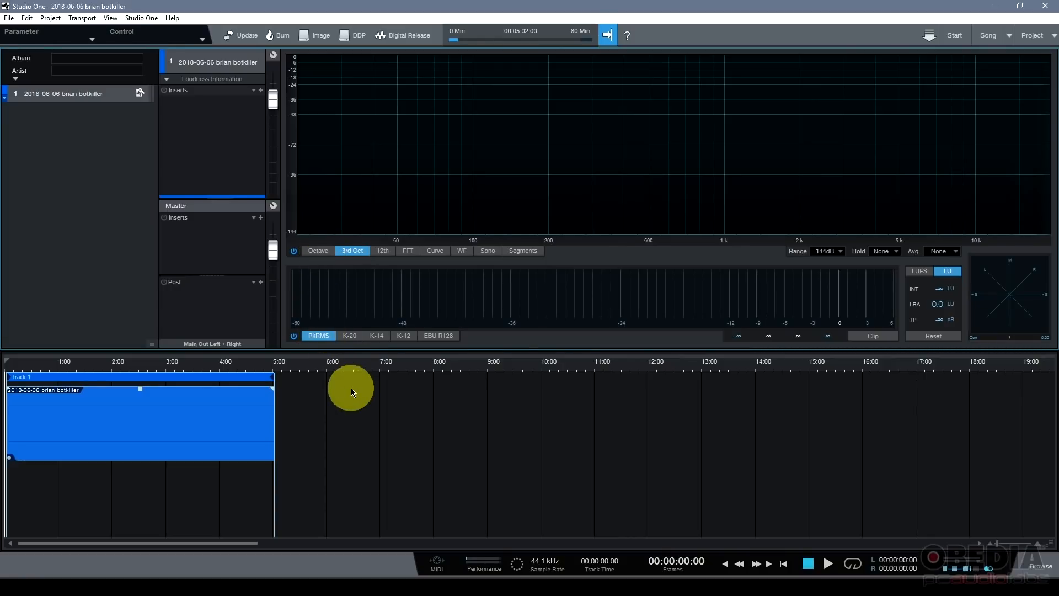
pyautogui.moveTo(259, 183)
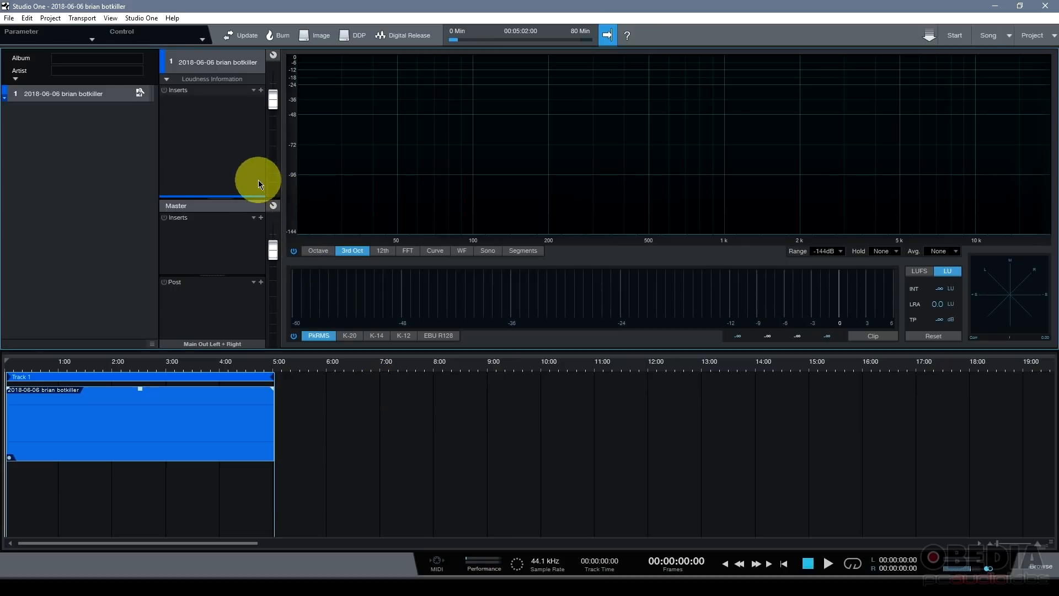
pyautogui.moveTo(249, 177)
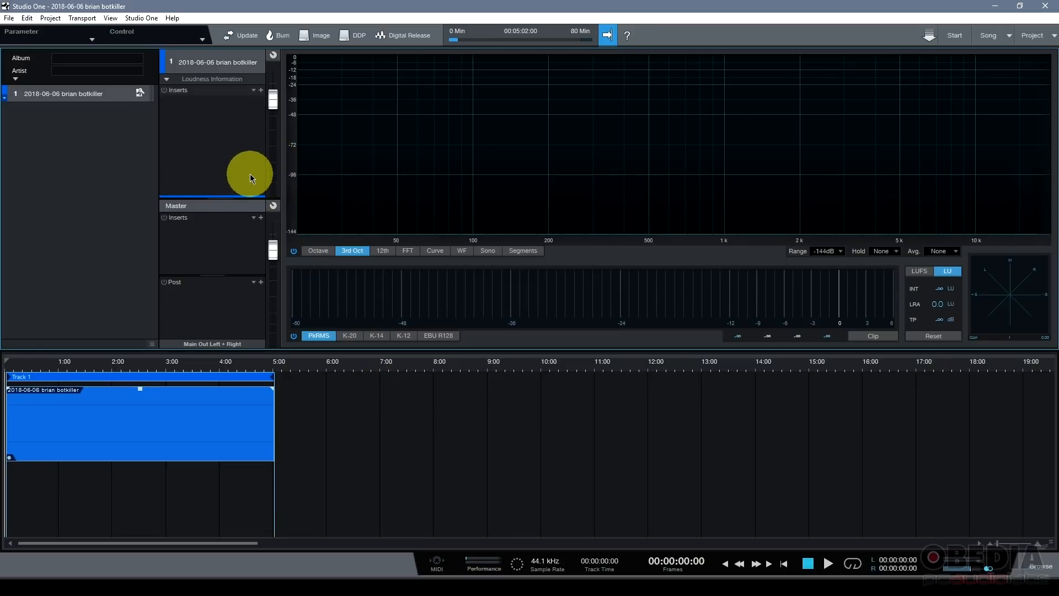
pyautogui.moveTo(98, 291)
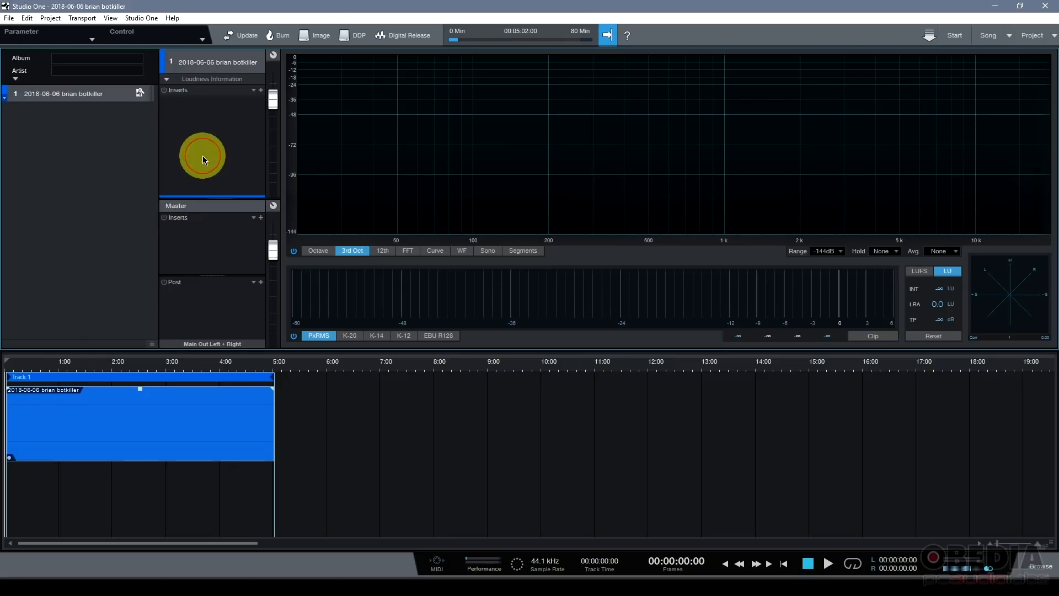
pyautogui.moveTo(926, 123)
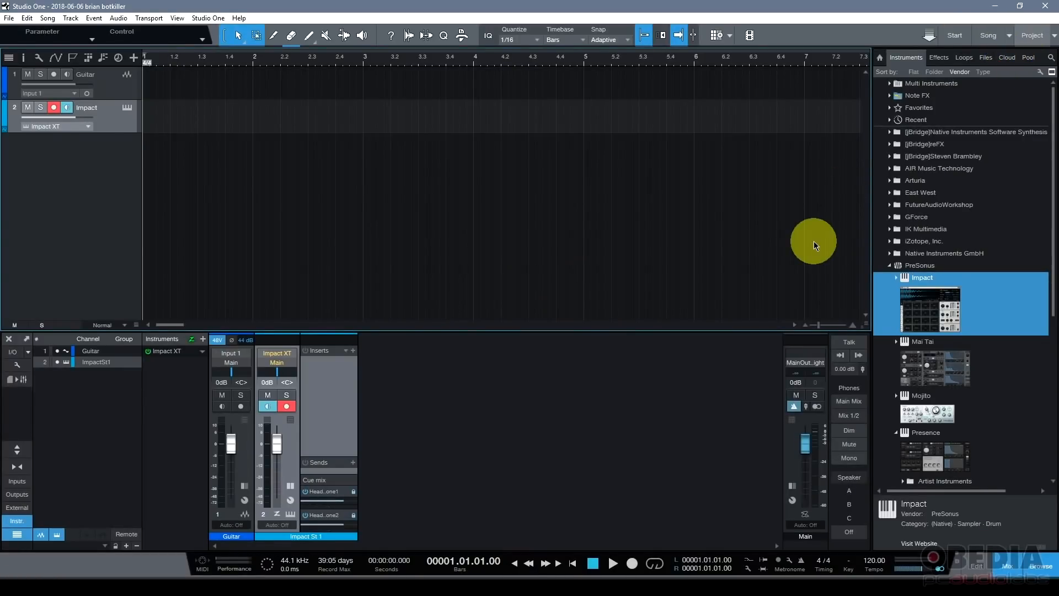
# Return to the Start page, where the new song tops the recent-files list
pyautogui.click(1032, 36)
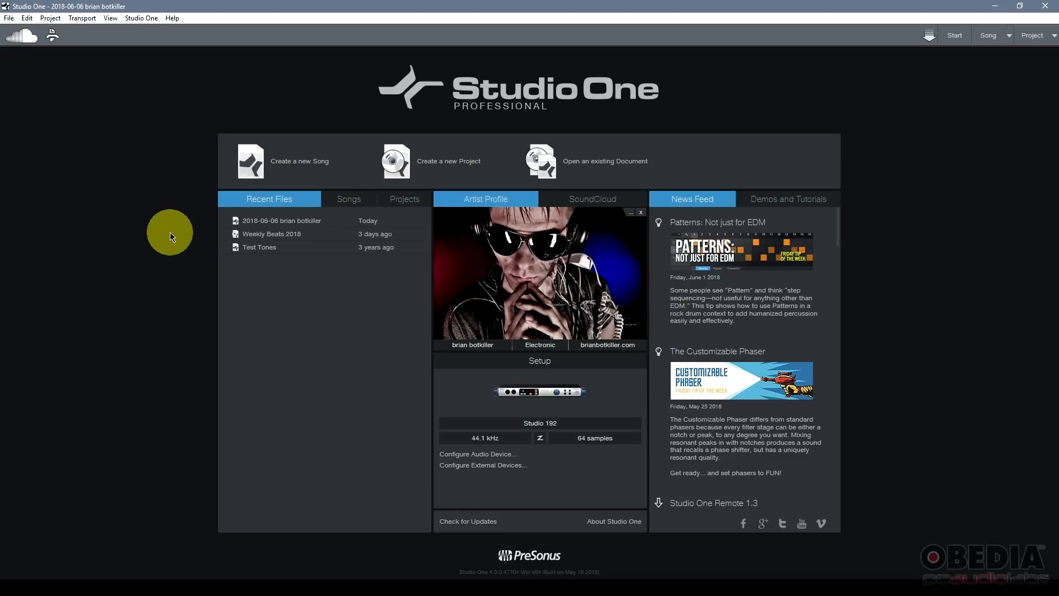
pyautogui.moveTo(383, 394)
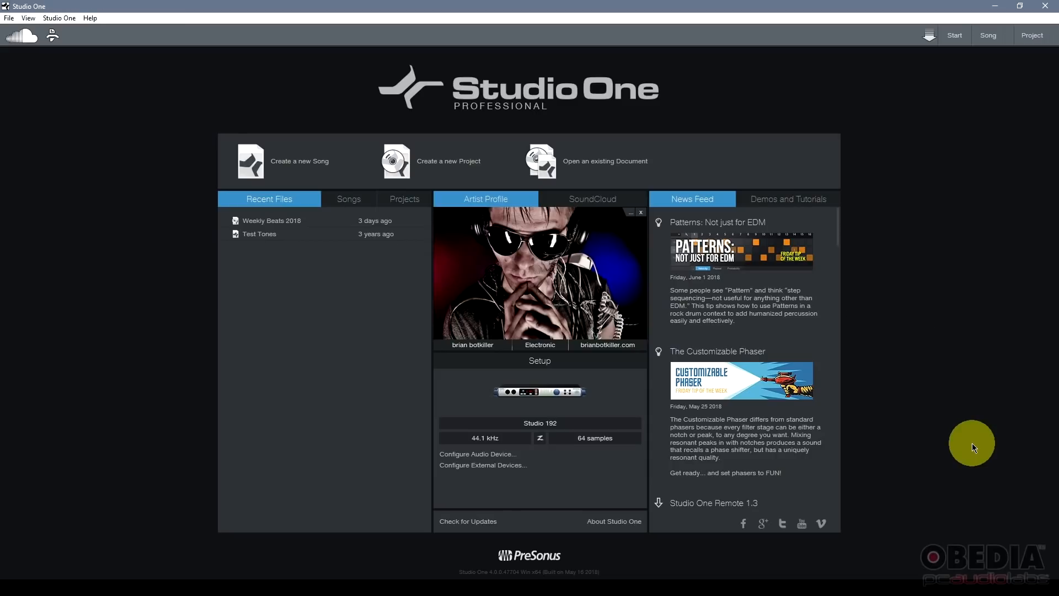
pyautogui.moveTo(945, 322)
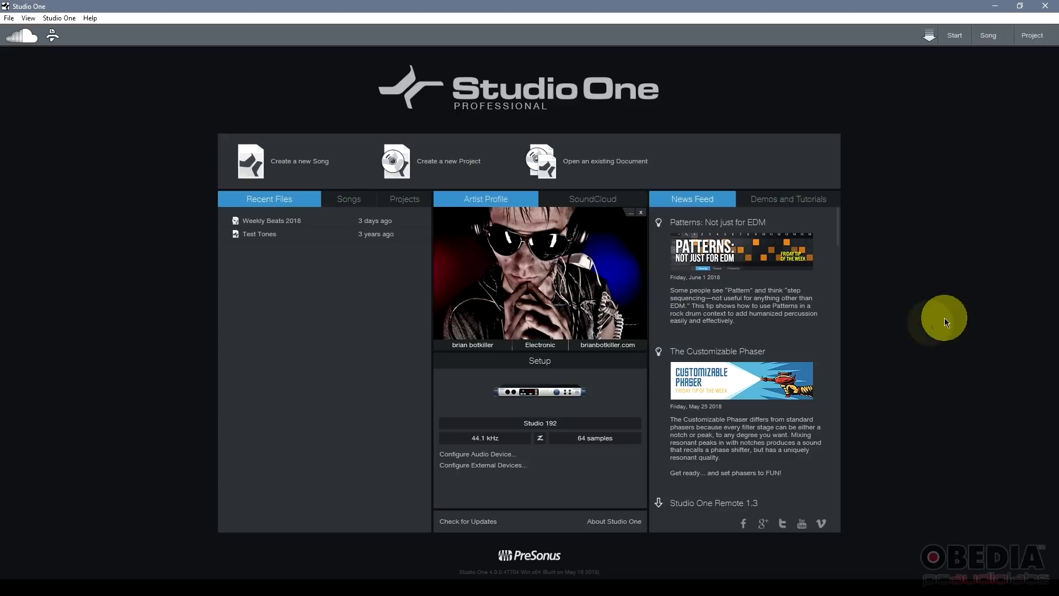
pyautogui.moveTo(927, 326)
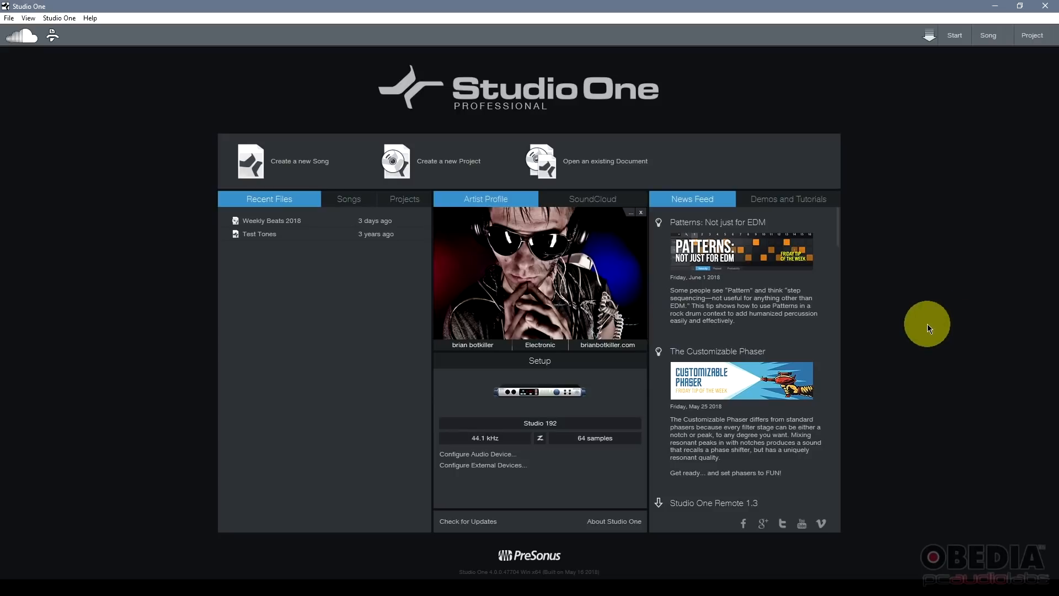